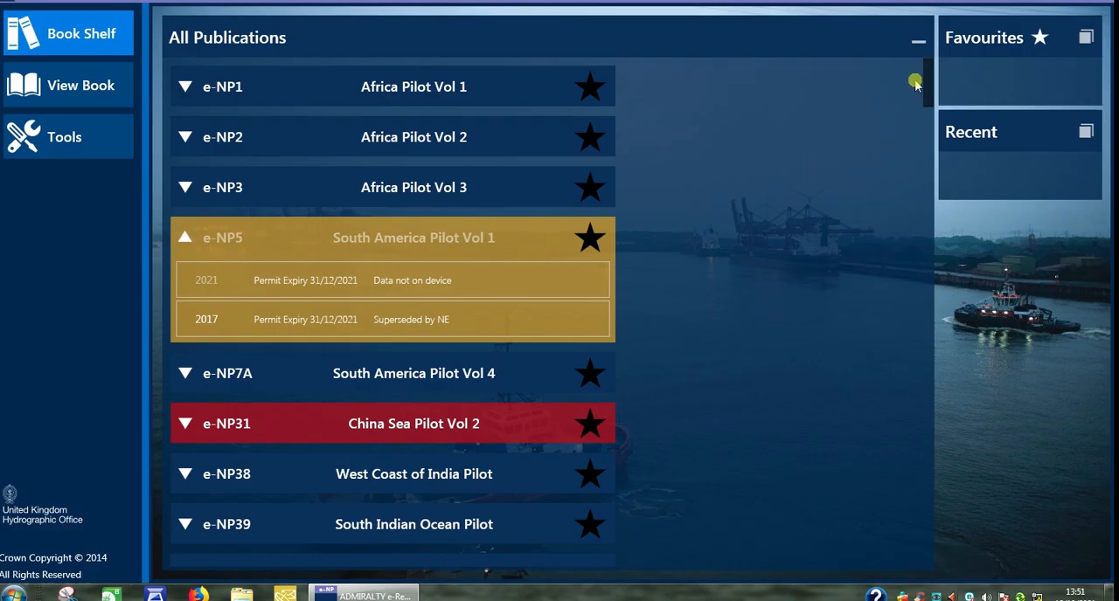
# Tick then untick the e-NPfull.zip archive in the Datema Direct download list
pyautogui.scroll(-3)
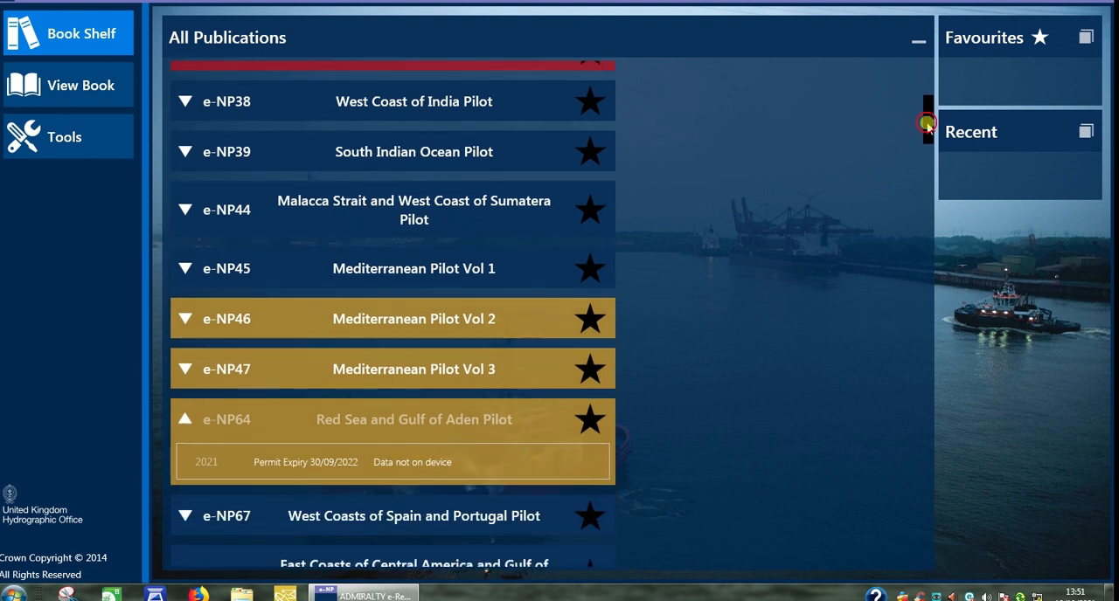
pyautogui.scroll(-3)
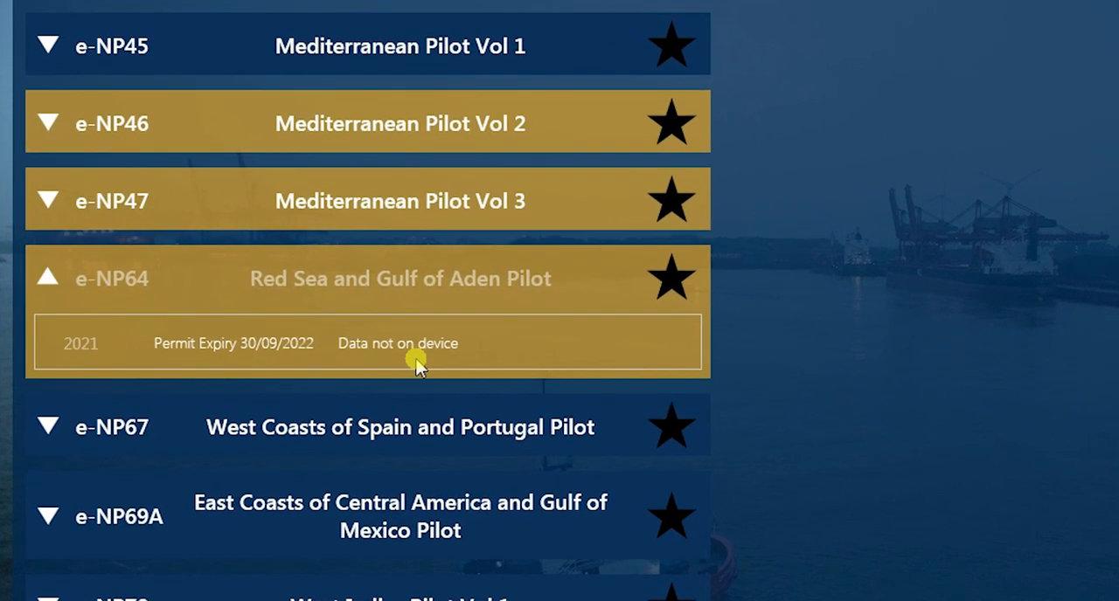
pyautogui.moveTo(451, 359)
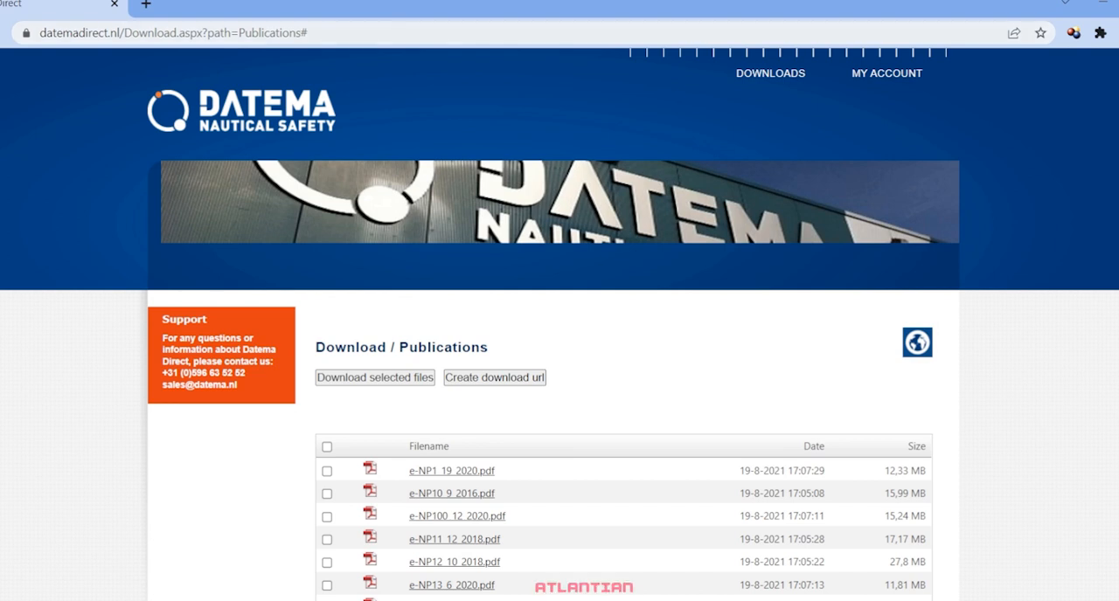
pyautogui.scroll(-3)
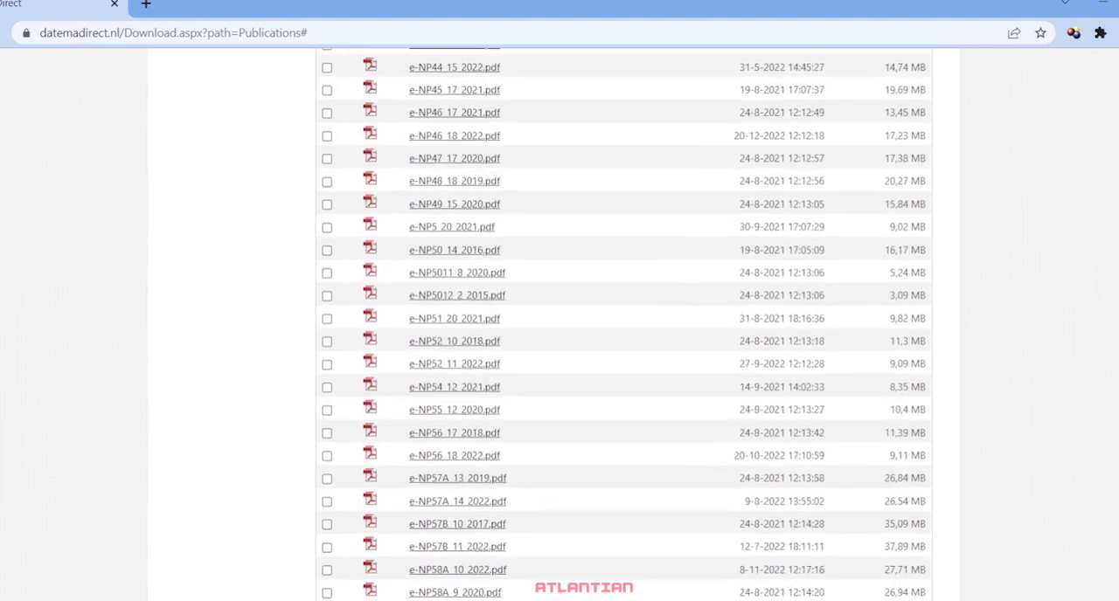
pyautogui.scroll(-3)
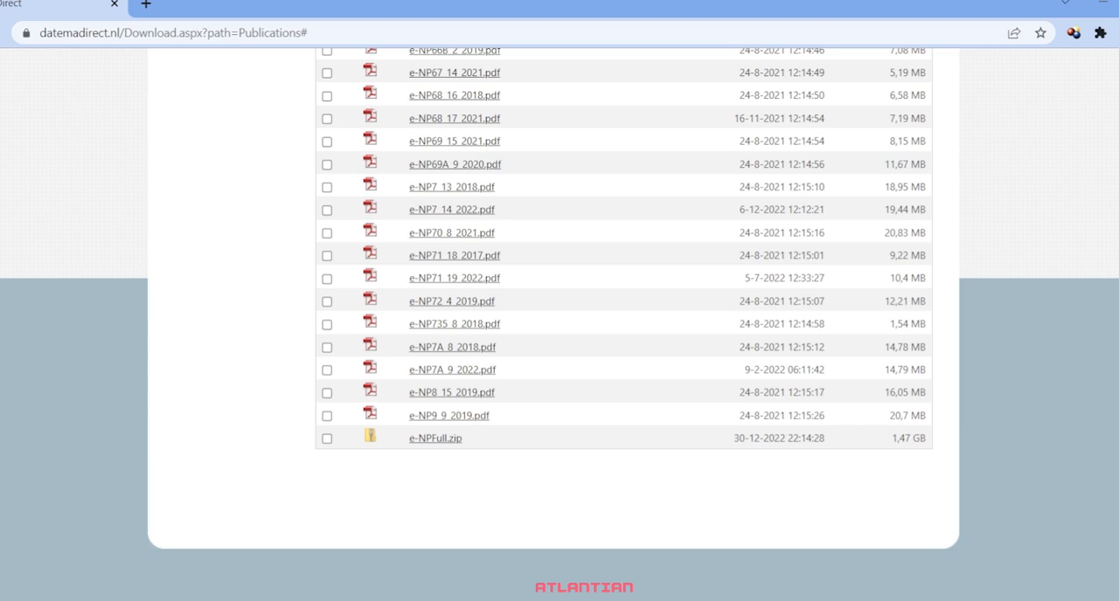
pyautogui.click(327, 437)
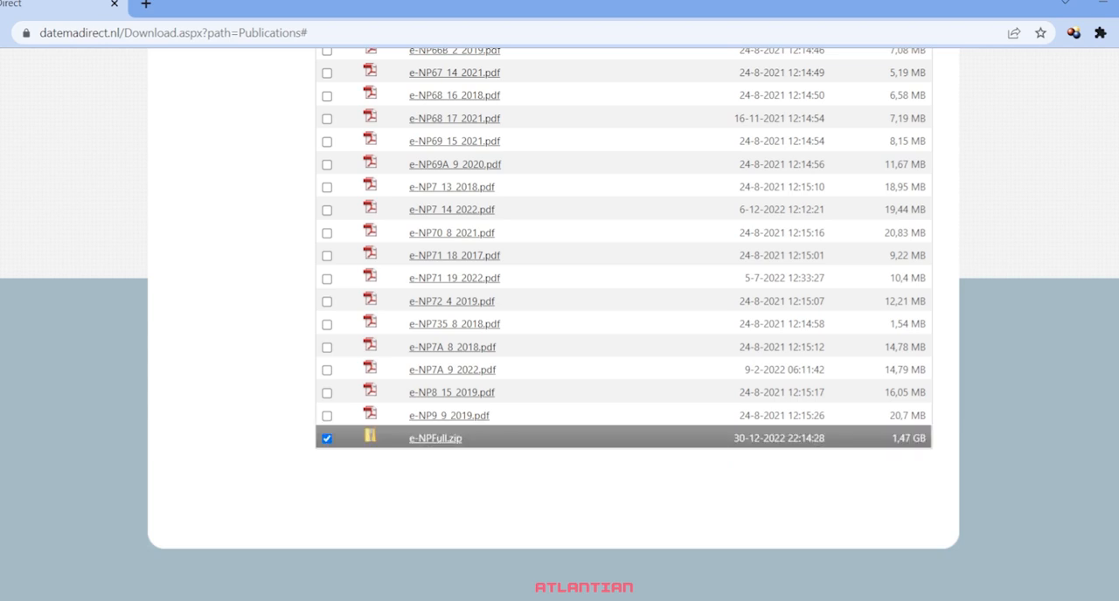
pyautogui.click(327, 437)
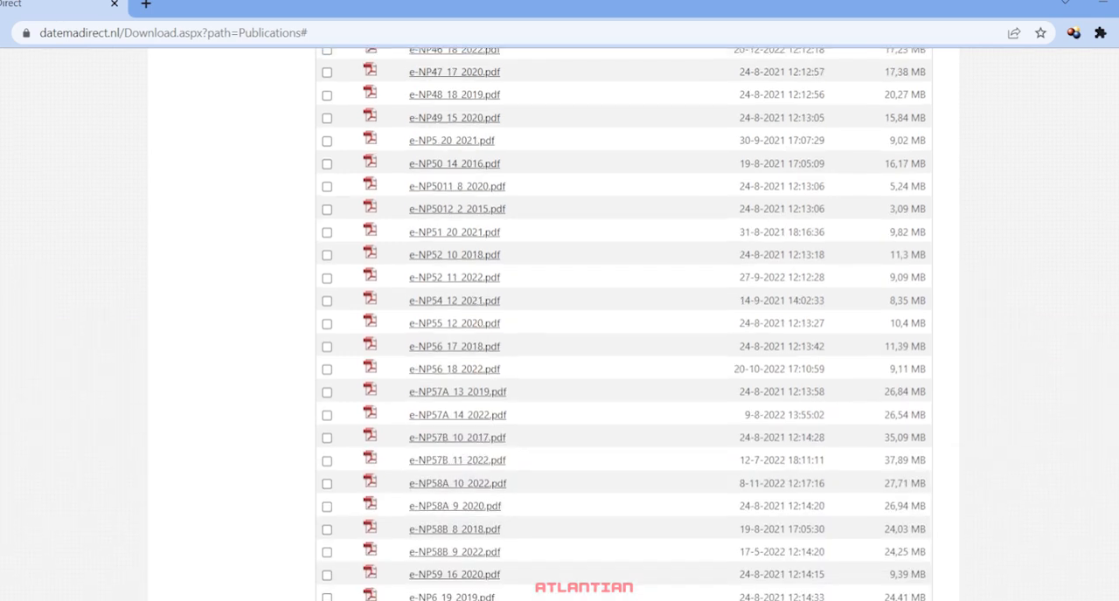
# Mark the e-NP5_20_2021.pdf publication file for download
pyautogui.scroll(3)
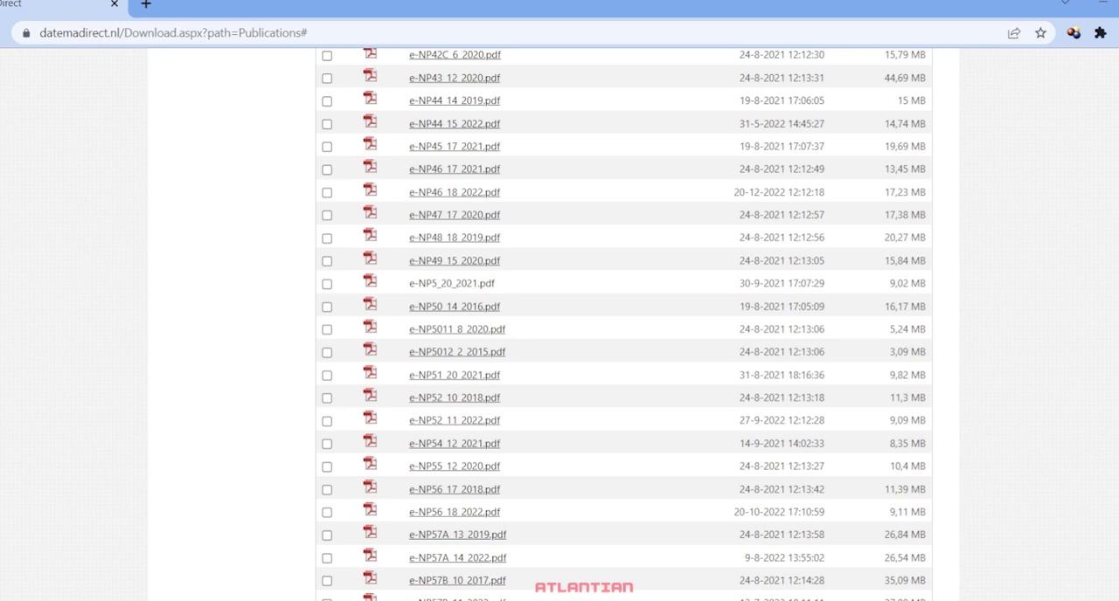
pyautogui.click(326, 283)
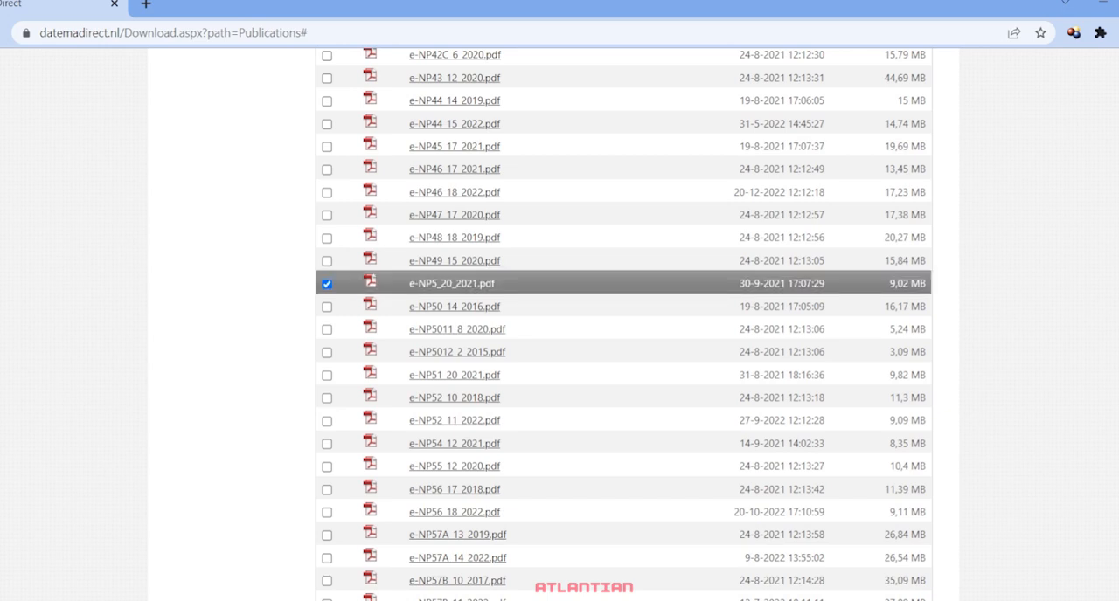
pyautogui.scroll(-3)
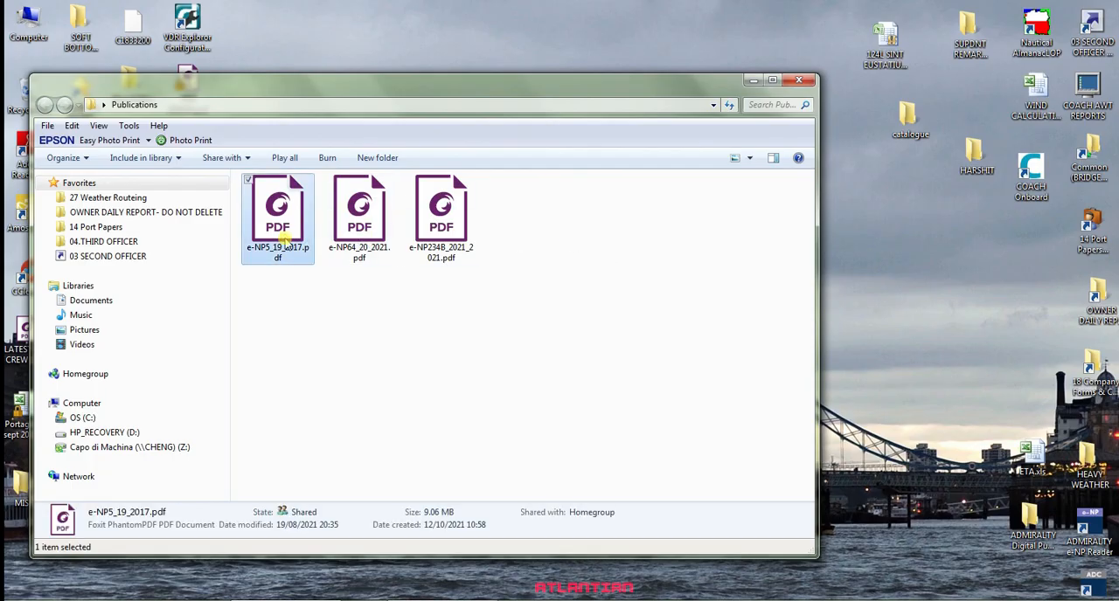
# Refresh the Publications folder with the e-NP5 and e-NP64 PDFs and open one in Foxit
pyautogui.click(359, 209)
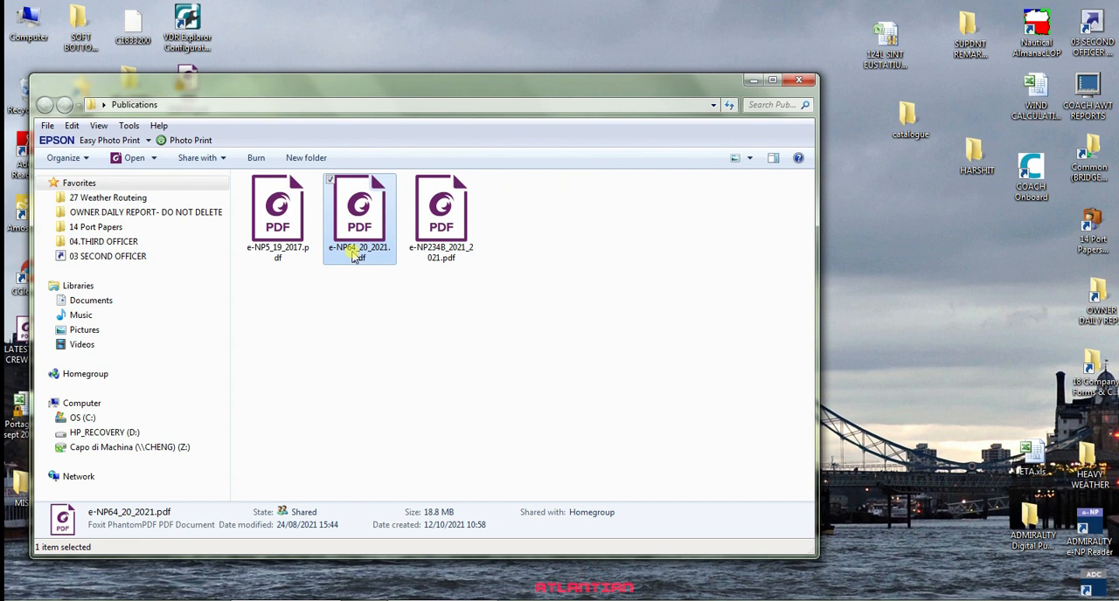
pyautogui.click(441, 210)
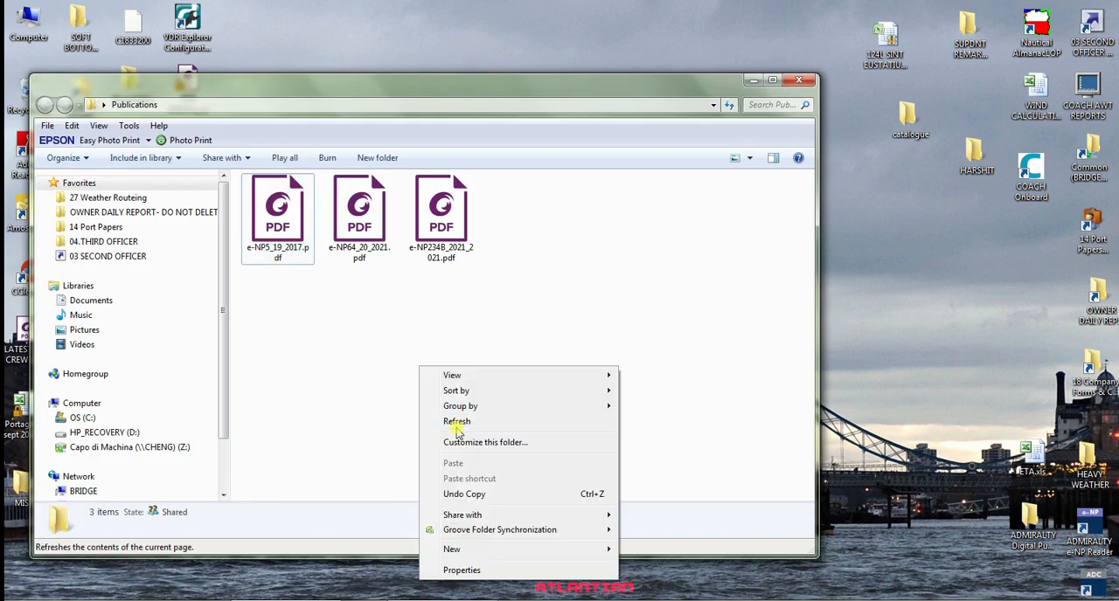
pyautogui.click(458, 421)
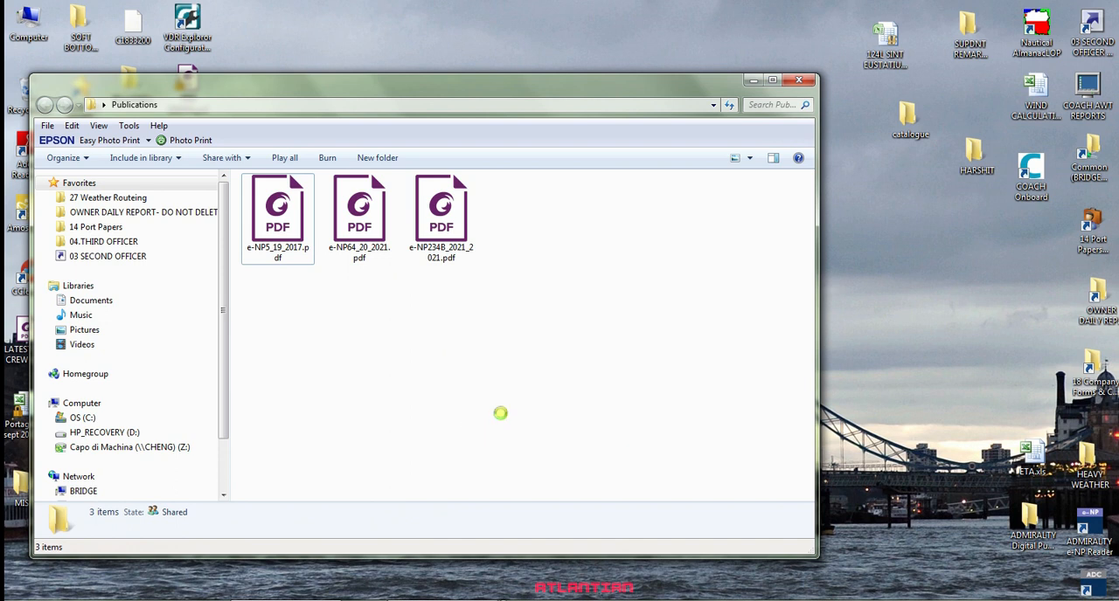
pyautogui.doubleClick(277, 206)
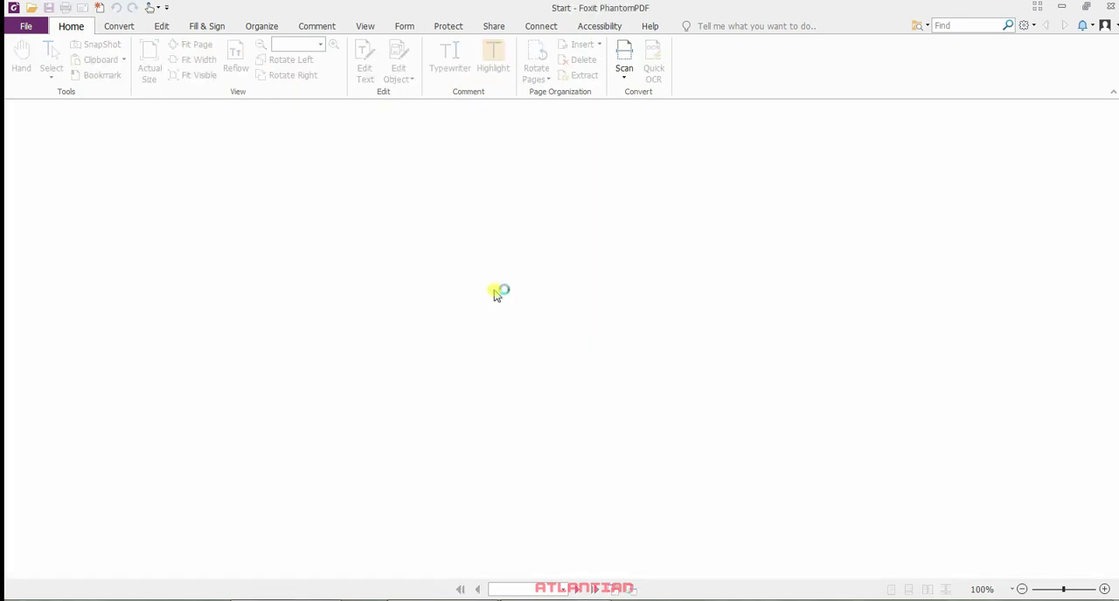
pyautogui.moveTo(592, 210)
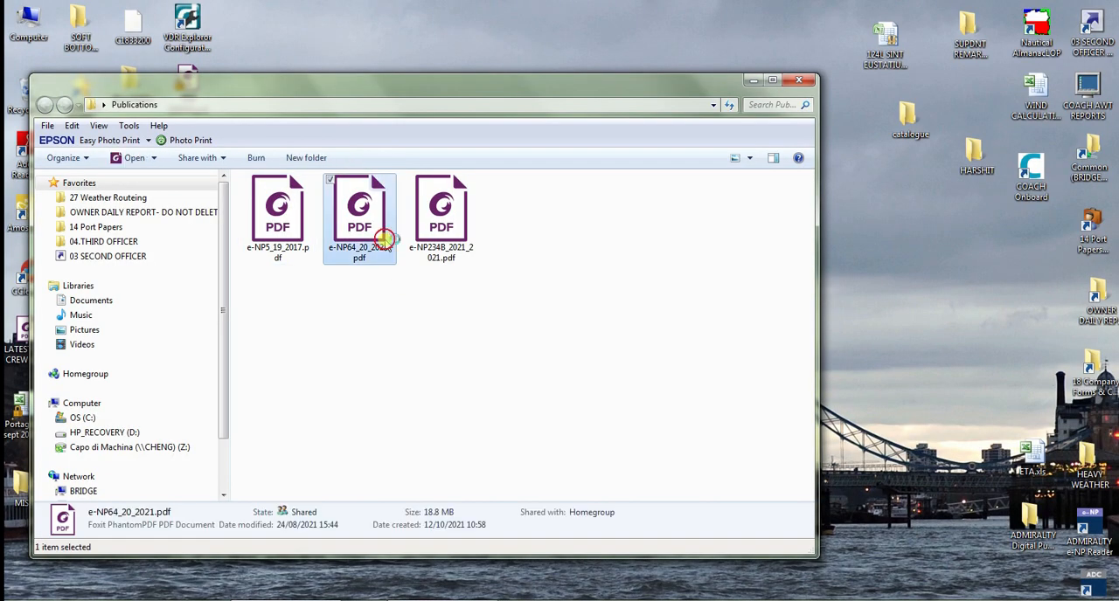
pyautogui.doubleClick(360, 210)
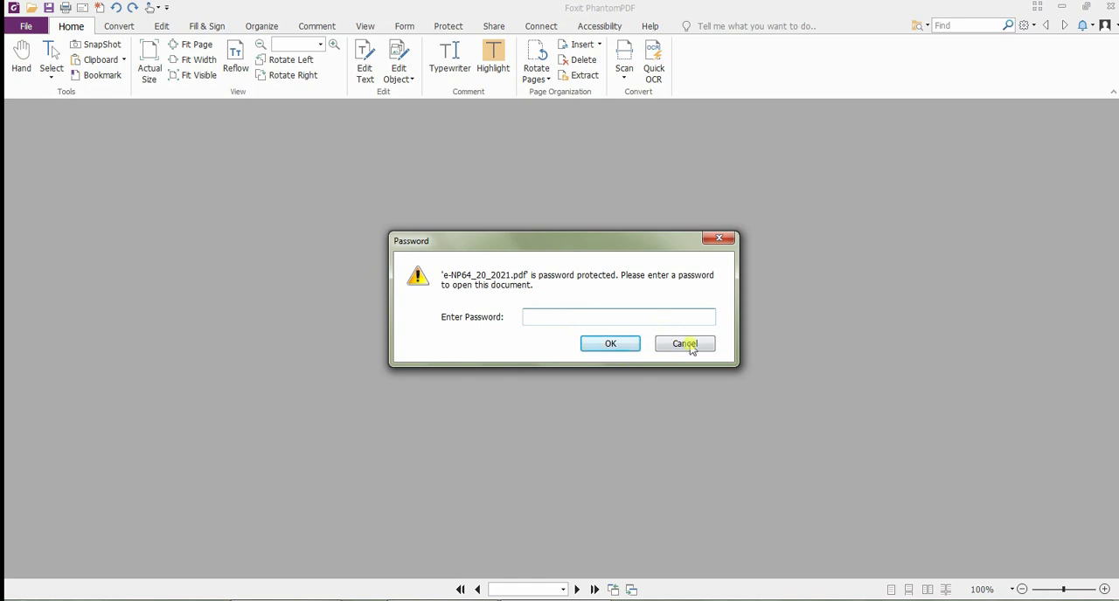
pyautogui.click(683, 343)
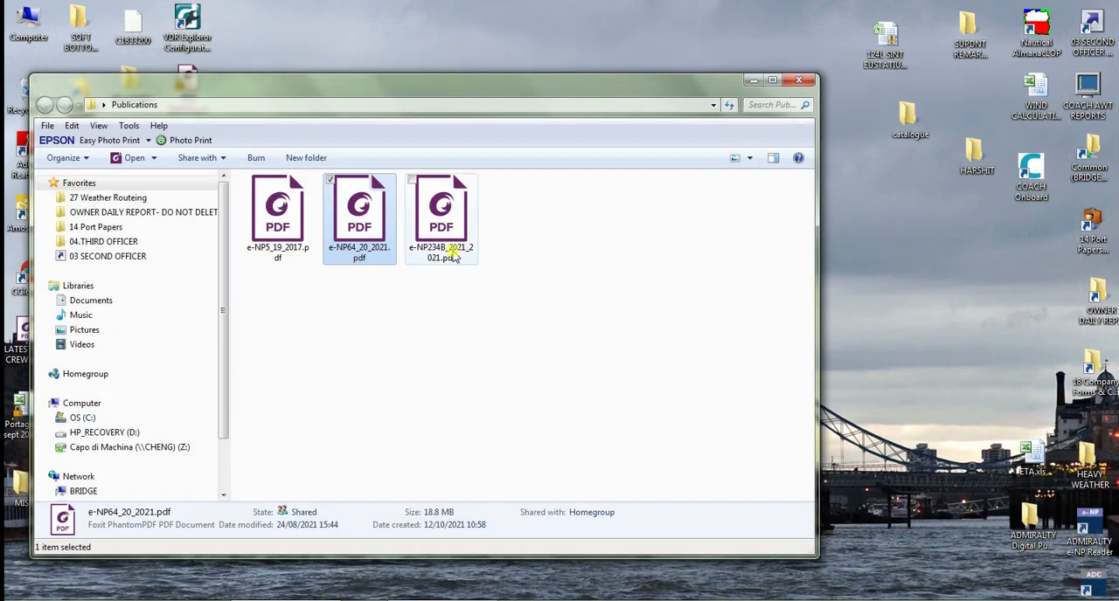
pyautogui.doubleClick(440, 206)
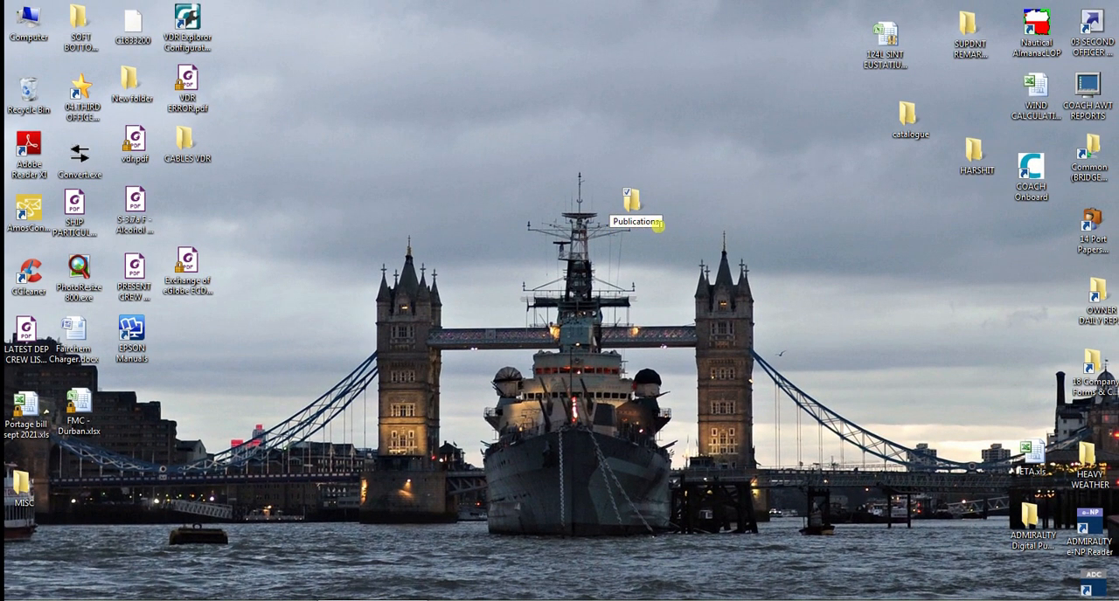
# Reopen the desktop Publications folder with e-NP64 and e-NP234B and return to e-Reader
pyautogui.doubleClick(636, 199)
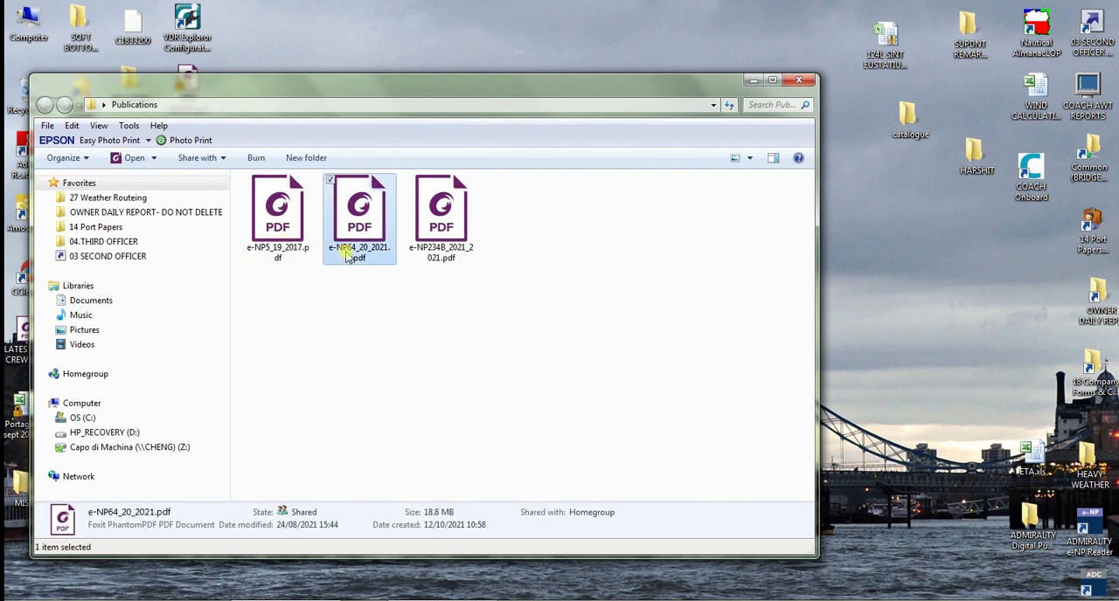
pyautogui.click(440, 215)
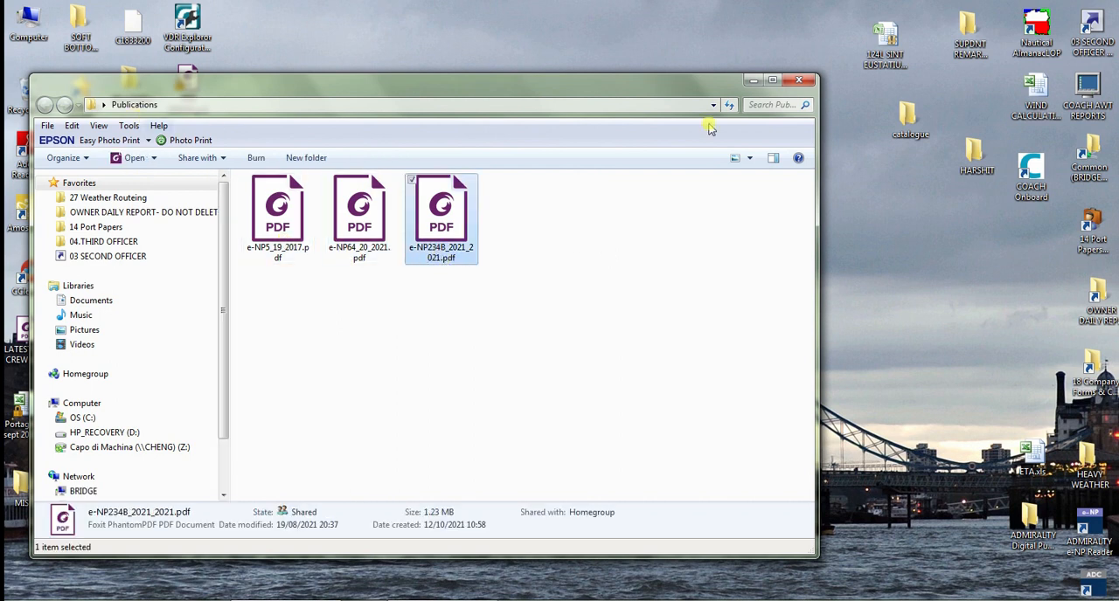
pyautogui.click(797, 80)
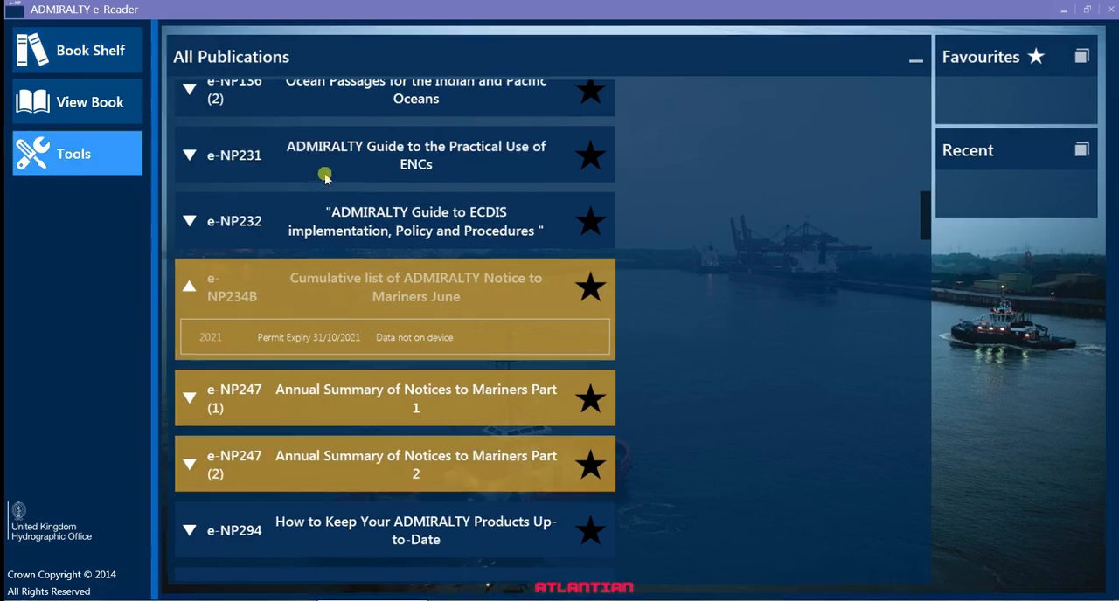
# Start the Load e-NPs wizard from Tools and advance to the media load-location step
pyautogui.click(77, 153)
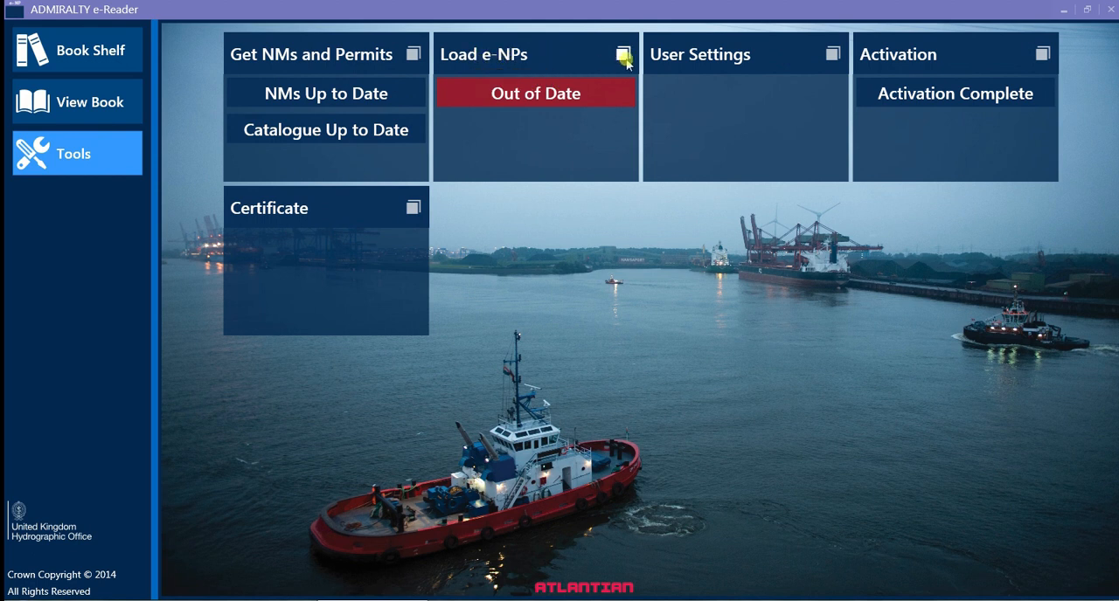
pyautogui.click(535, 54)
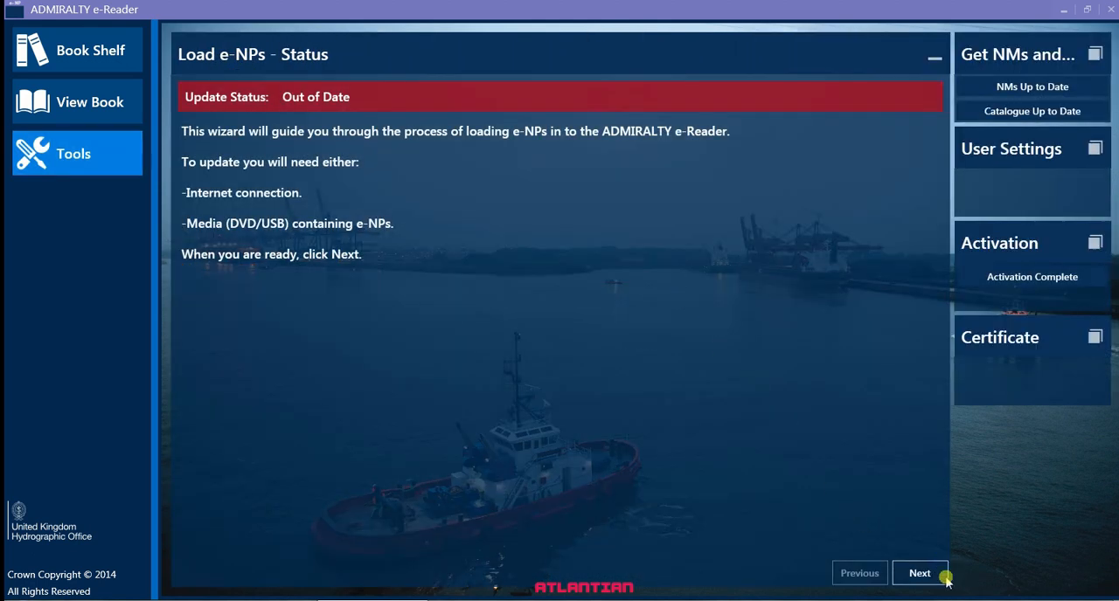
pyautogui.click(920, 573)
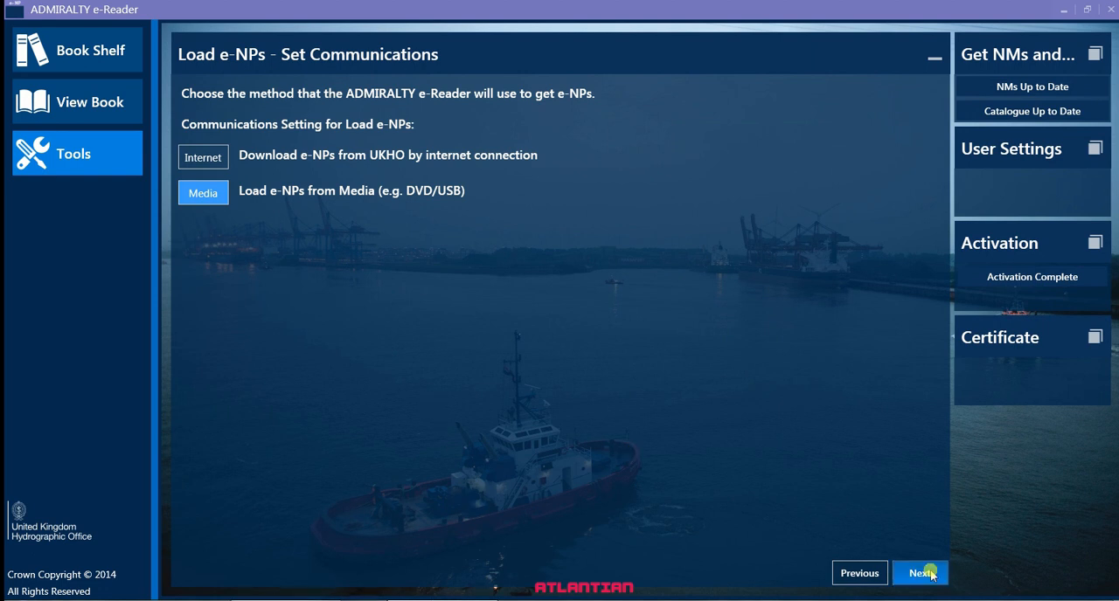
pyautogui.click(919, 573)
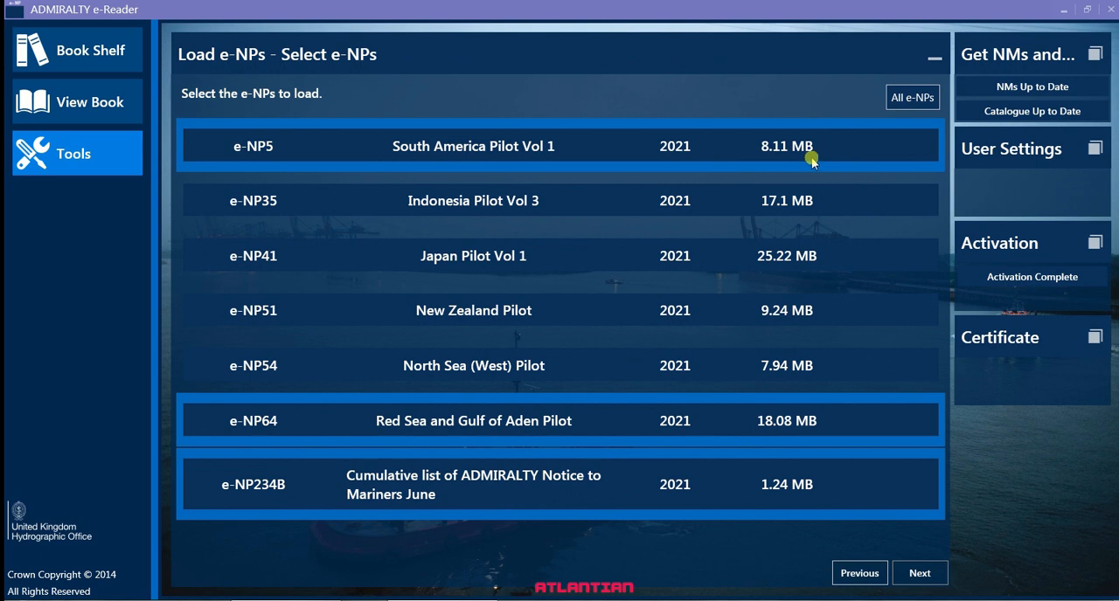
pyautogui.moveTo(332, 437)
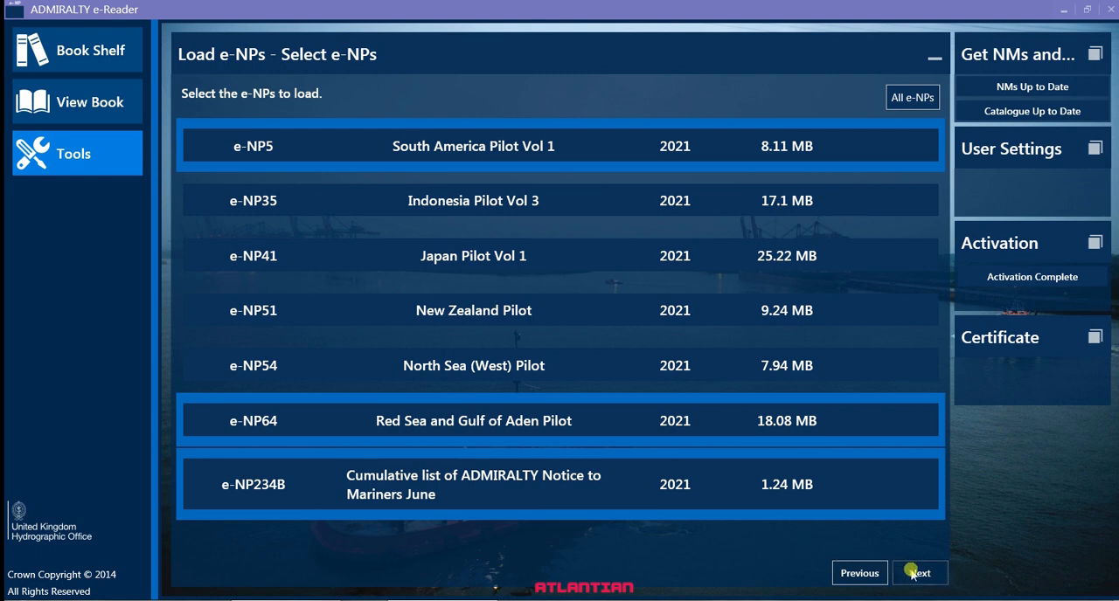
pyautogui.click(919, 573)
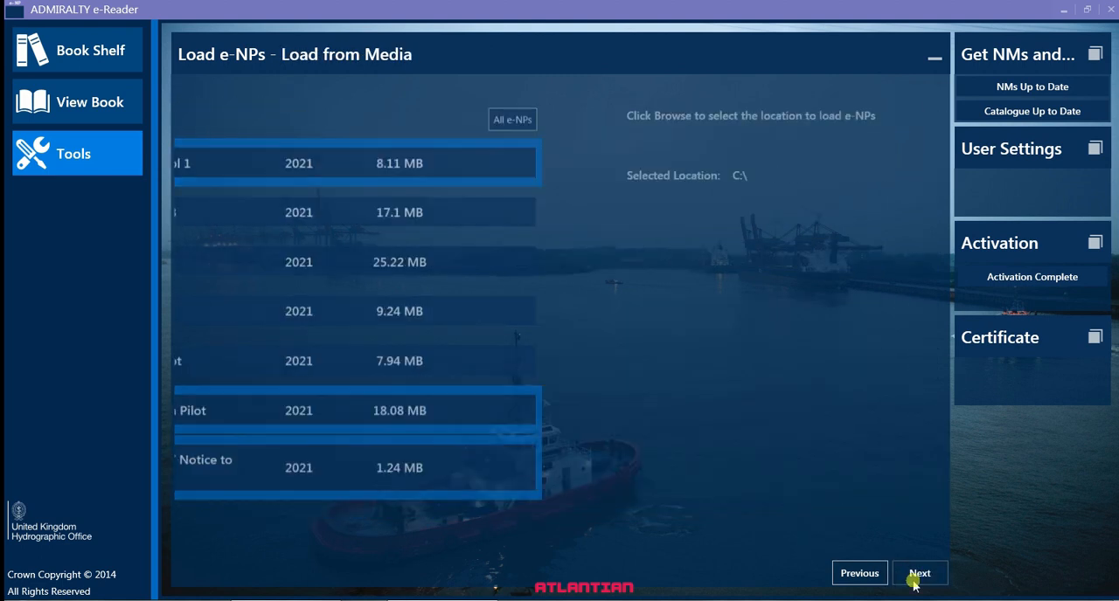
# Set the Desktop as the source folder for e-NP5, e-NP64 and e-NP234B and continue
pyautogui.click(920, 573)
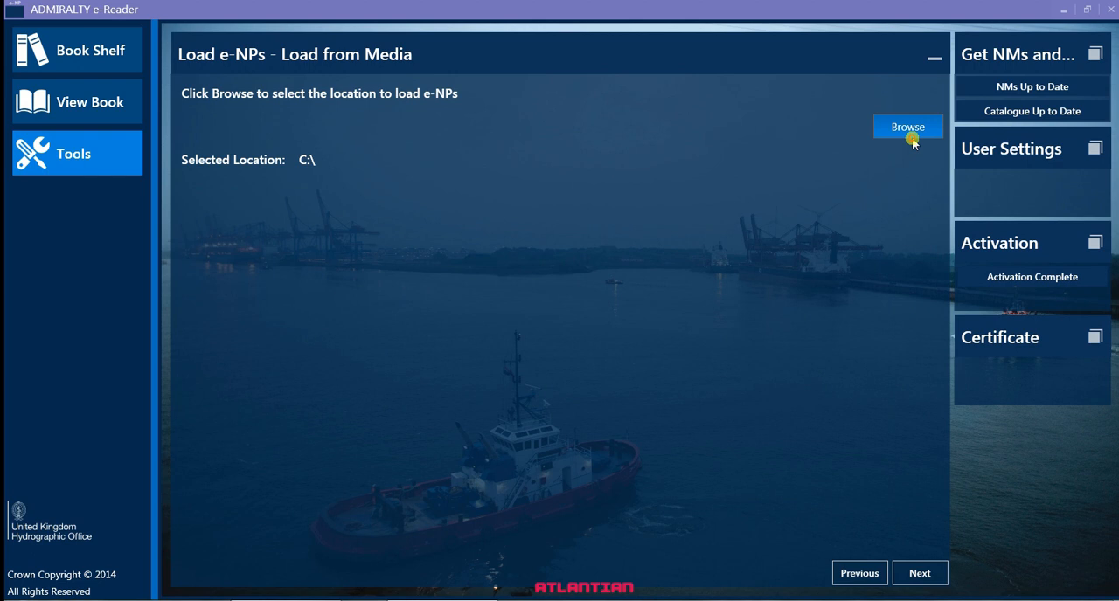
pyautogui.click(908, 126)
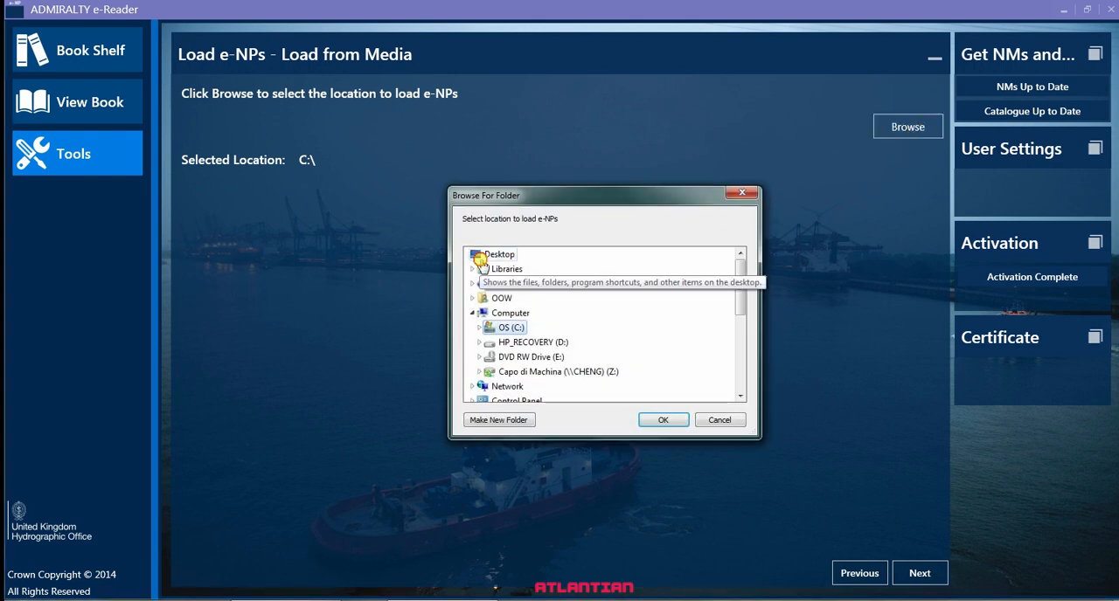
pyautogui.click(662, 419)
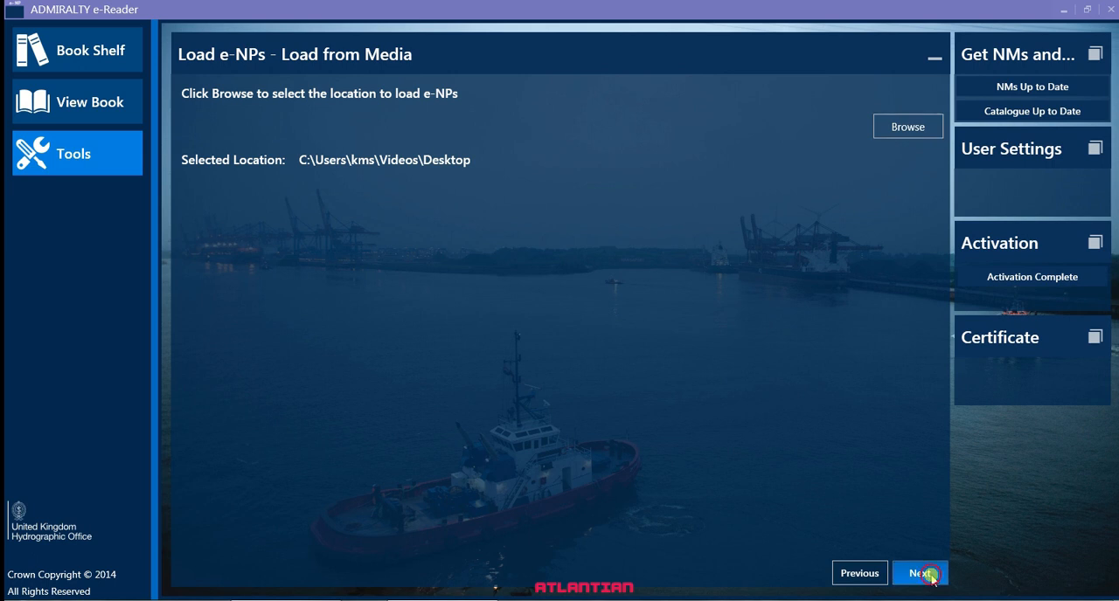
pyautogui.click(919, 574)
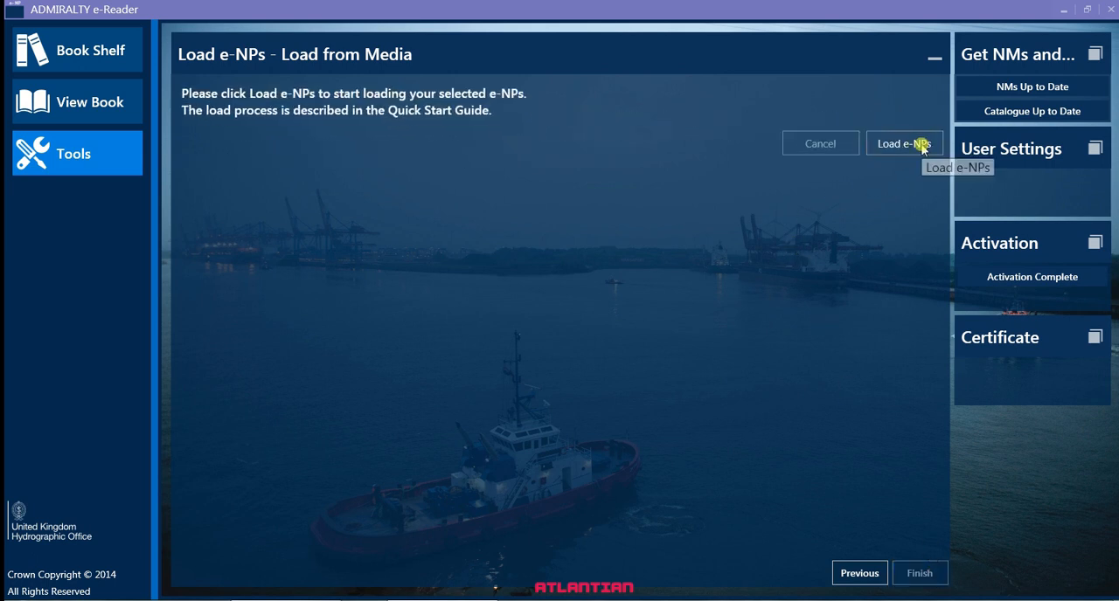
# Run the load: e-NP64 and e-NP234B succeed, e-NP5 South America Pilot Vol 1 fails
pyautogui.click(903, 143)
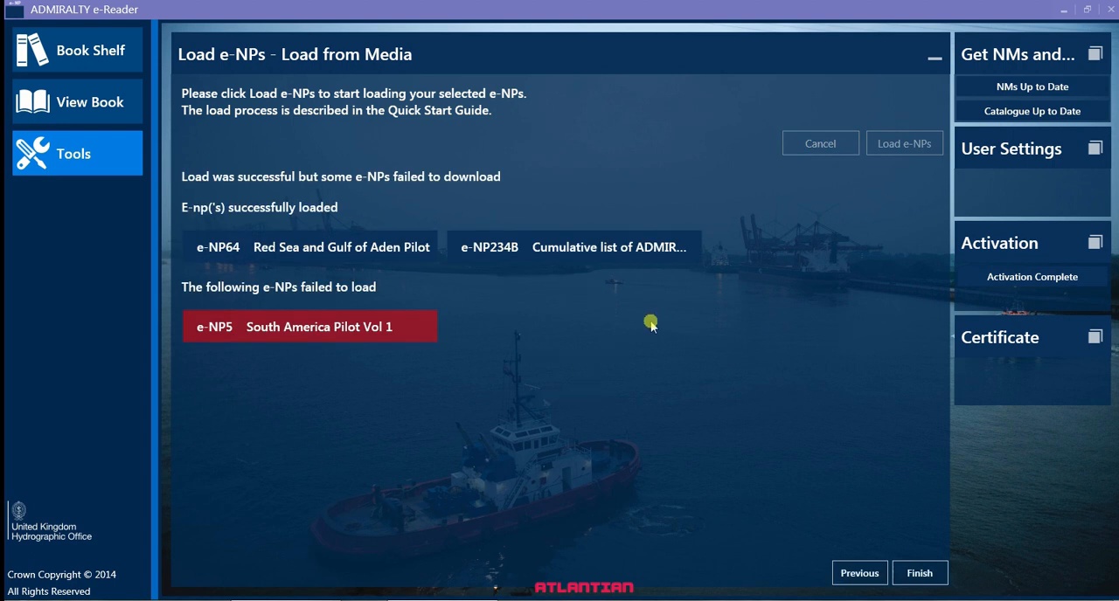
pyautogui.moveTo(490, 343)
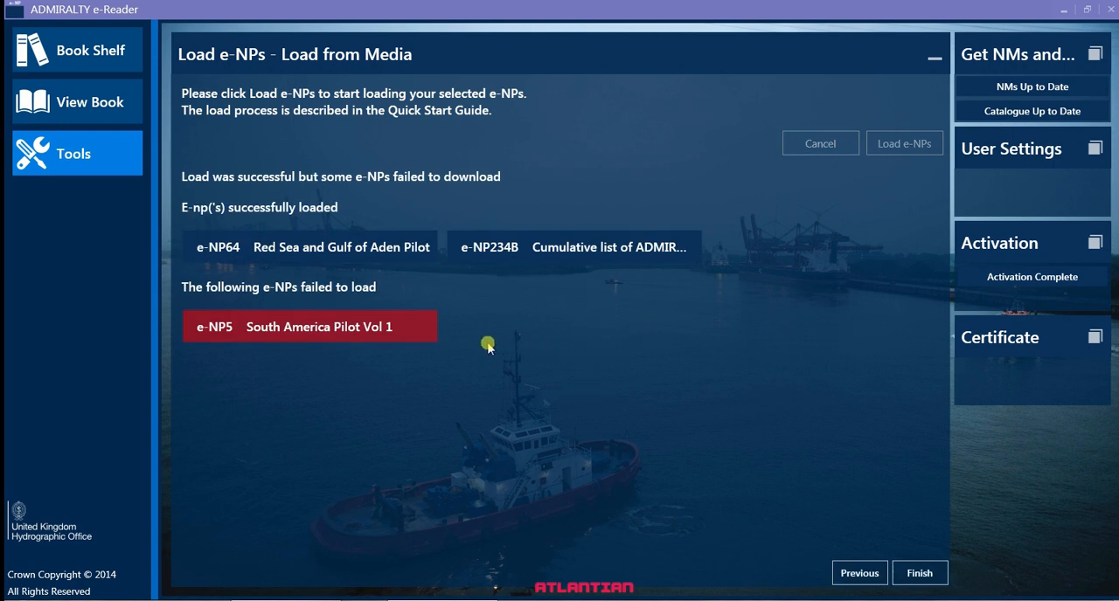
pyautogui.moveTo(301, 185)
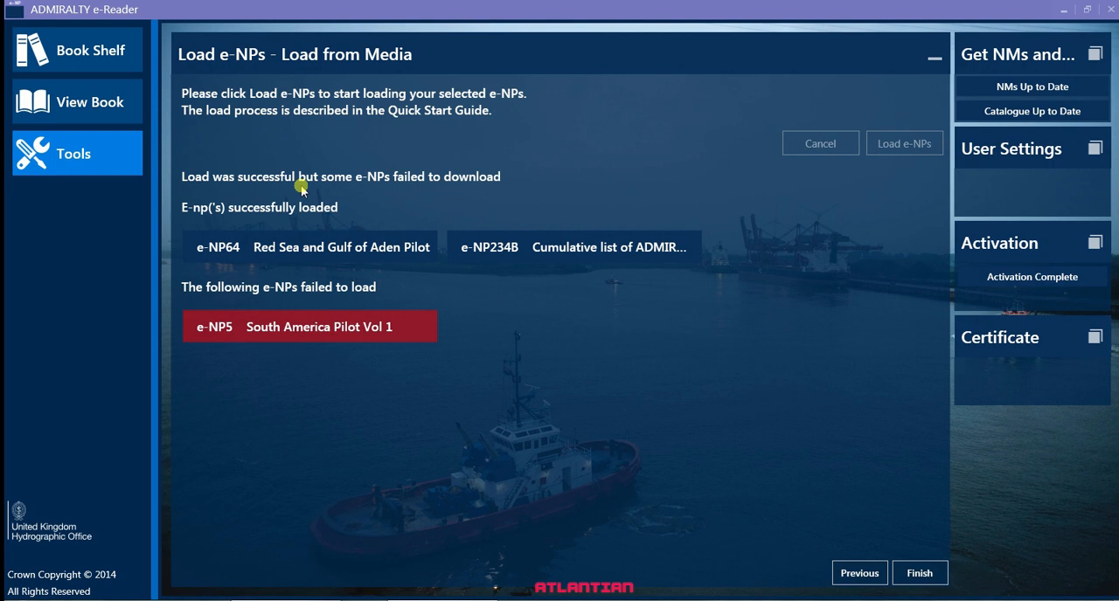
pyautogui.moveTo(289, 330)
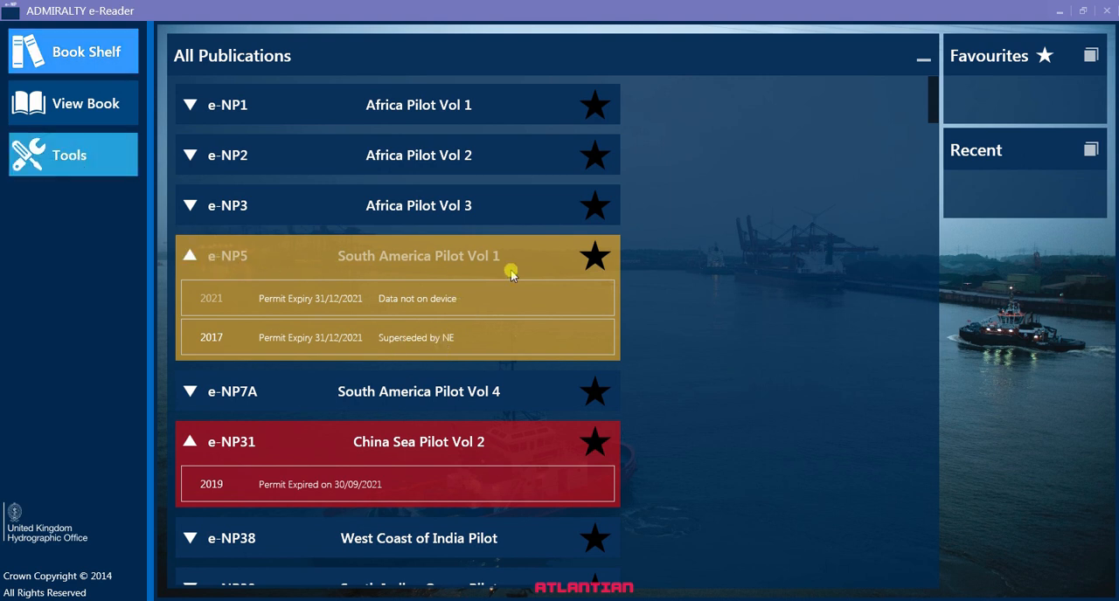
pyautogui.moveTo(126, 159)
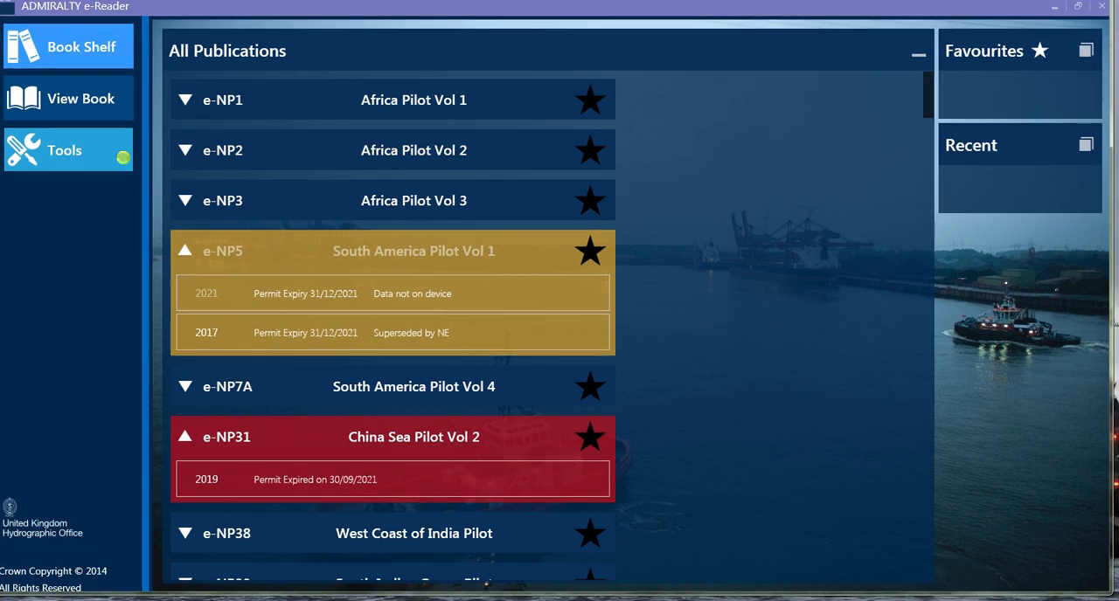
# Start a second media load with Desktop\Publications confirmed as the source folder
pyautogui.click(66, 150)
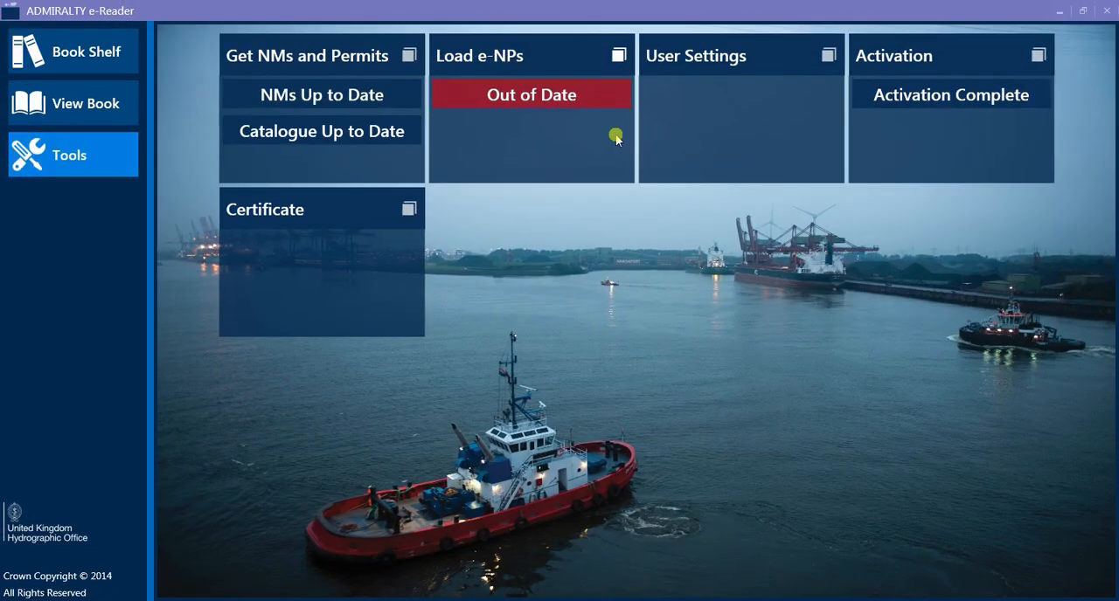
pyautogui.click(532, 94)
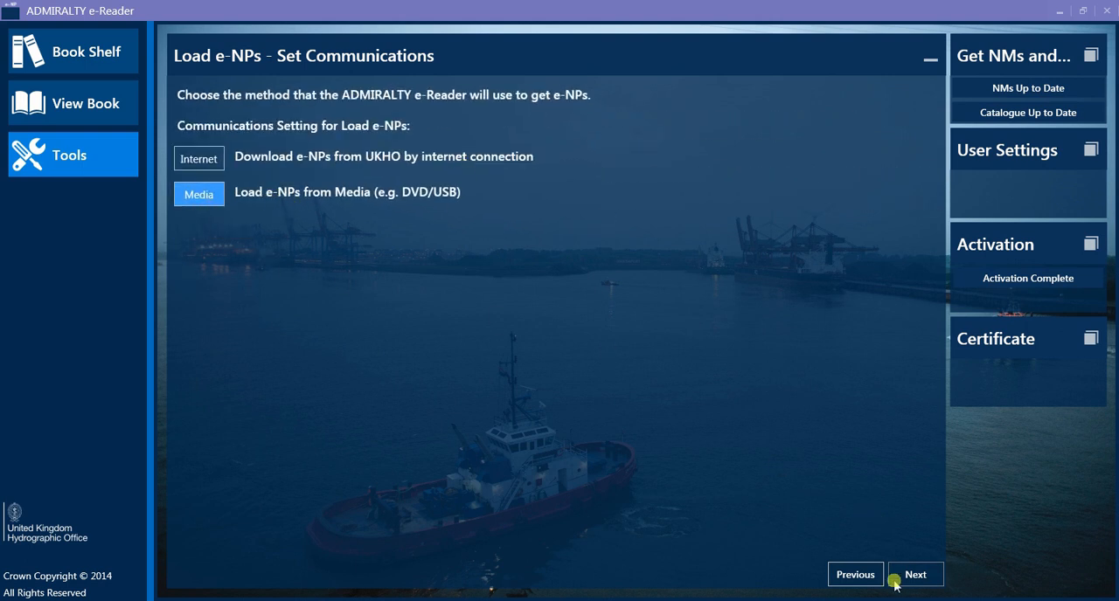
pyautogui.click(914, 573)
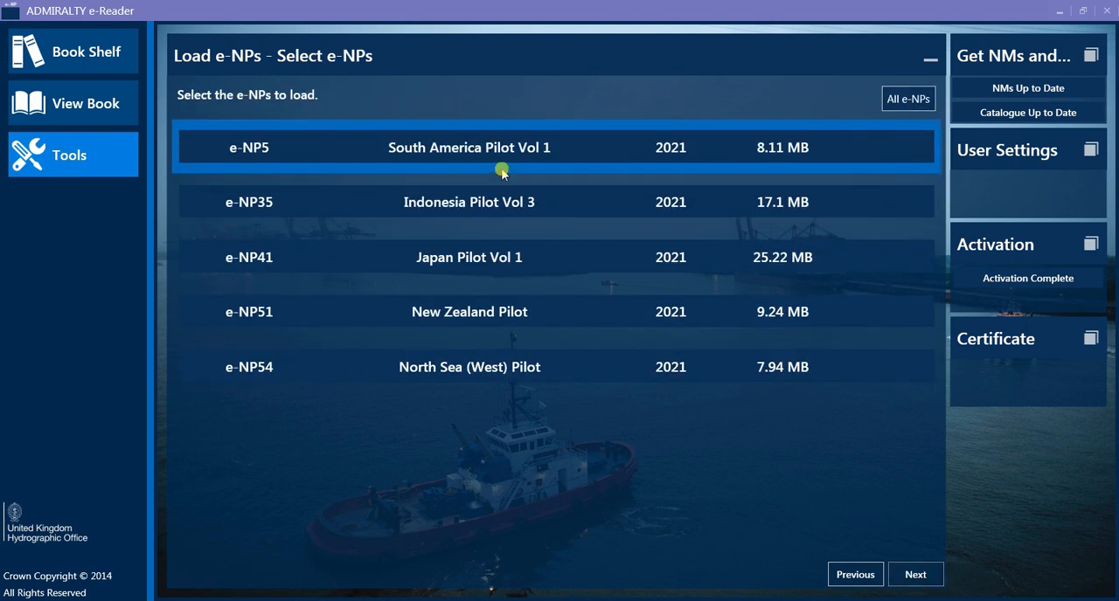
pyautogui.moveTo(772, 143)
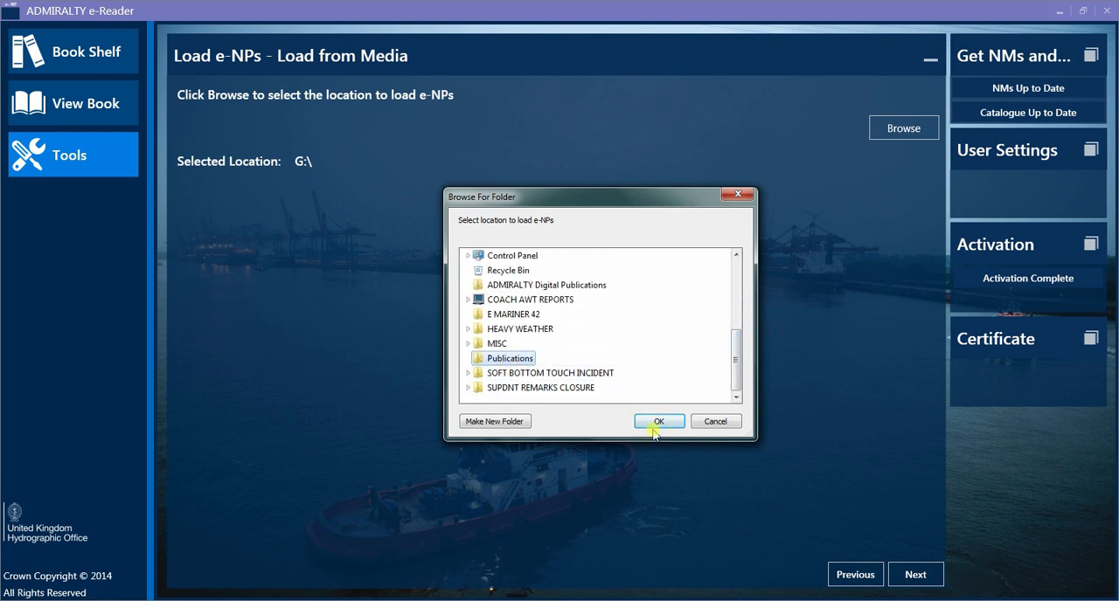
pyautogui.click(658, 421)
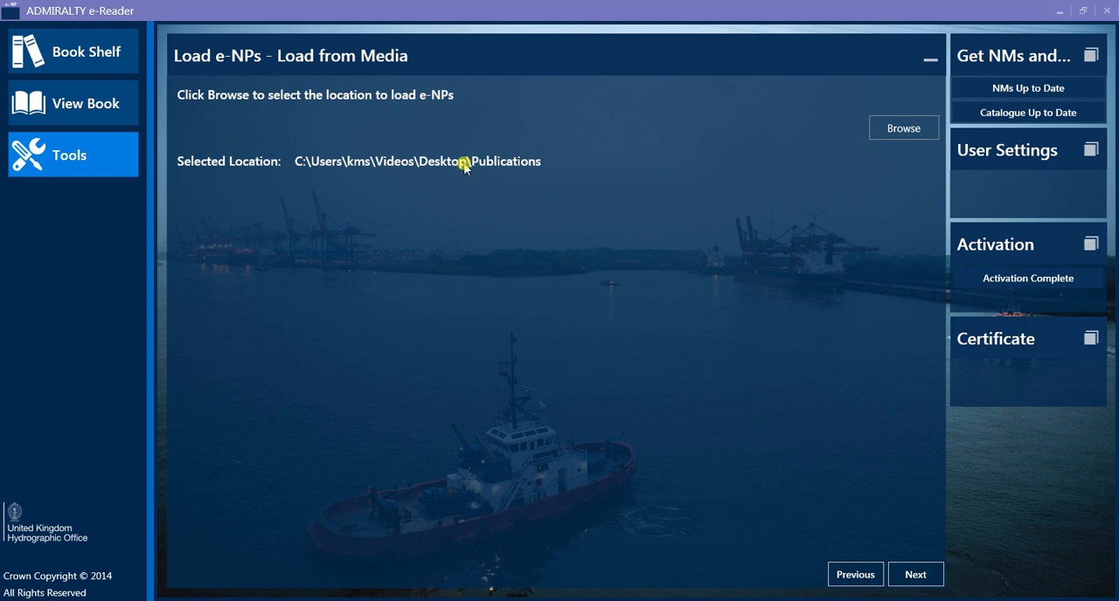
pyautogui.moveTo(538, 167)
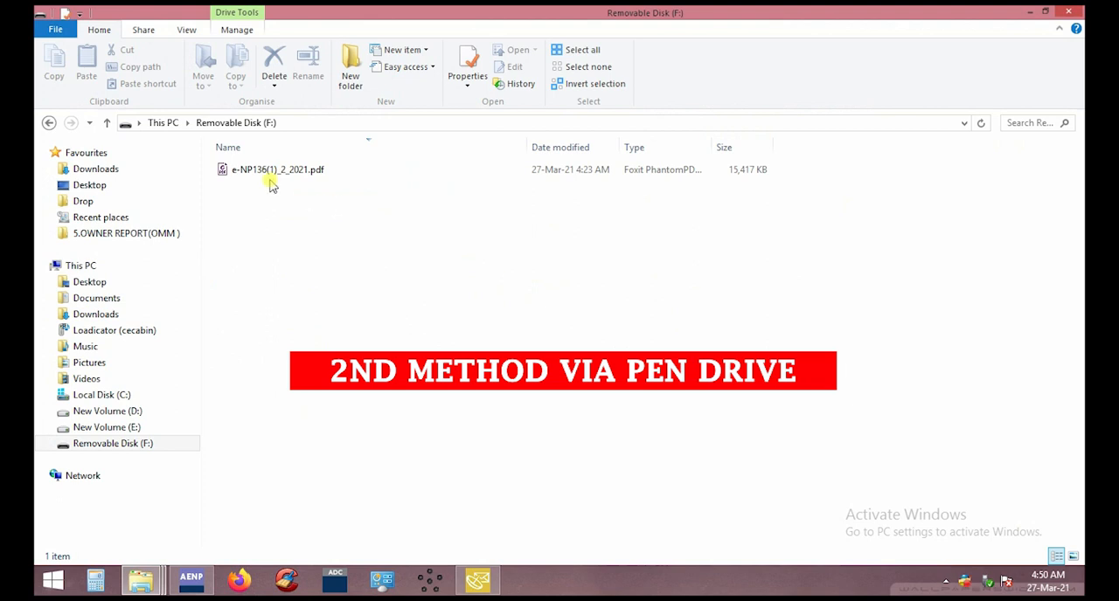
# Switch from the pen drive's e-NP136 file in File Explorer to the e-NP Reader bookshelf
pyautogui.click(278, 168)
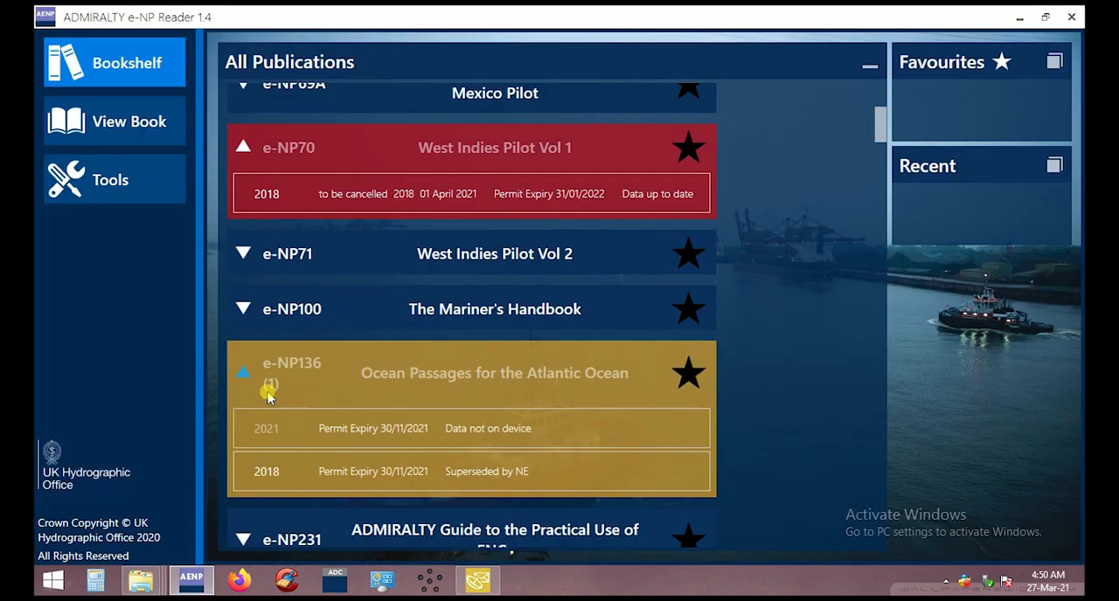
# Start Load e-NPs from Tools and reach the media load step with source C:\
pyautogui.click(111, 179)
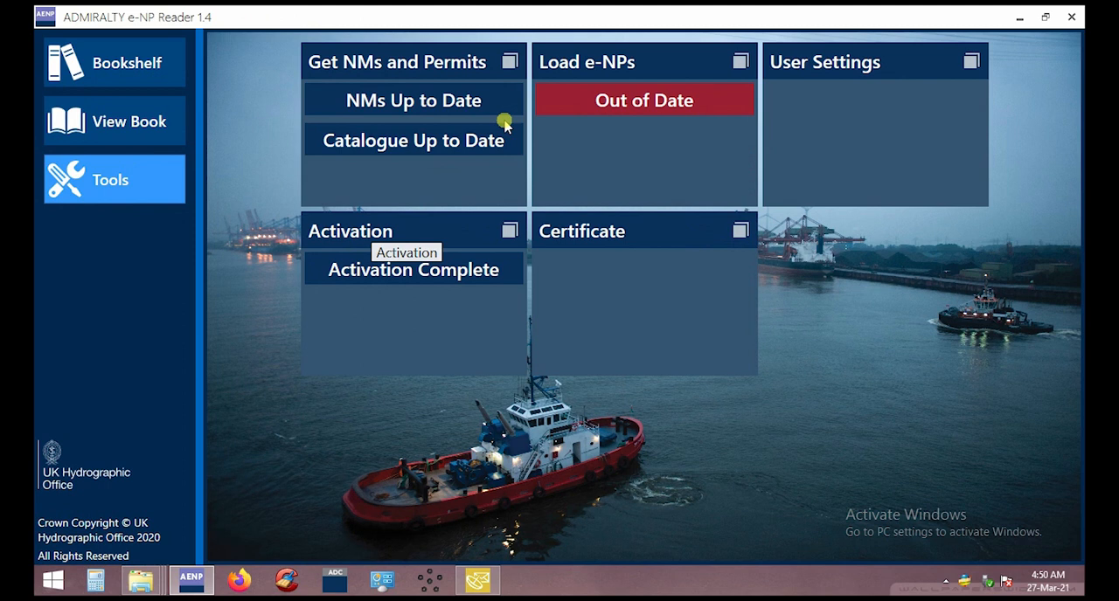
pyautogui.moveTo(557, 69)
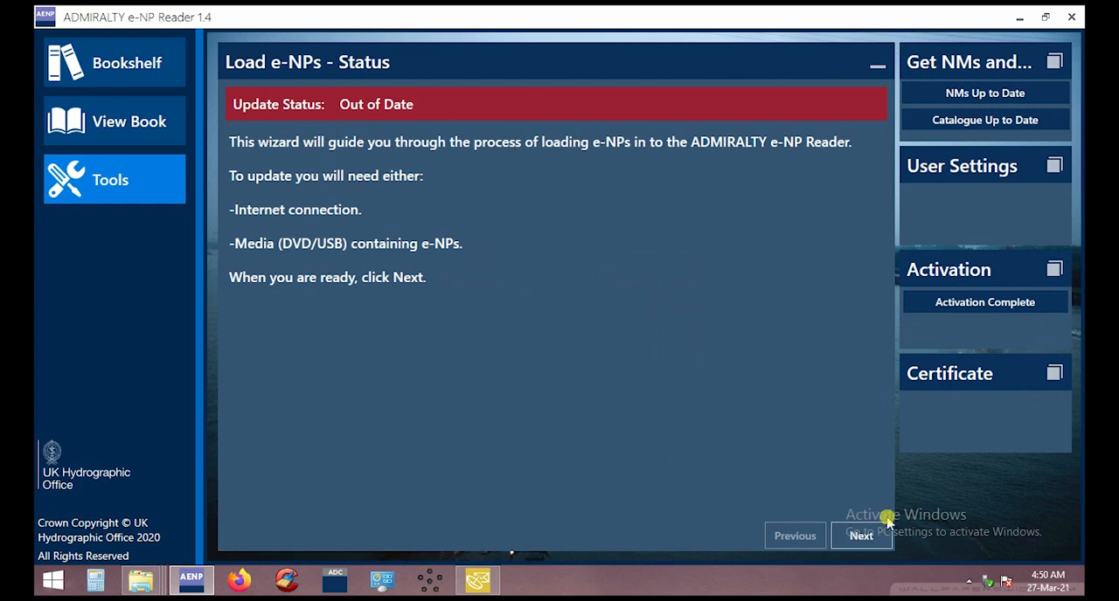
pyautogui.click(860, 535)
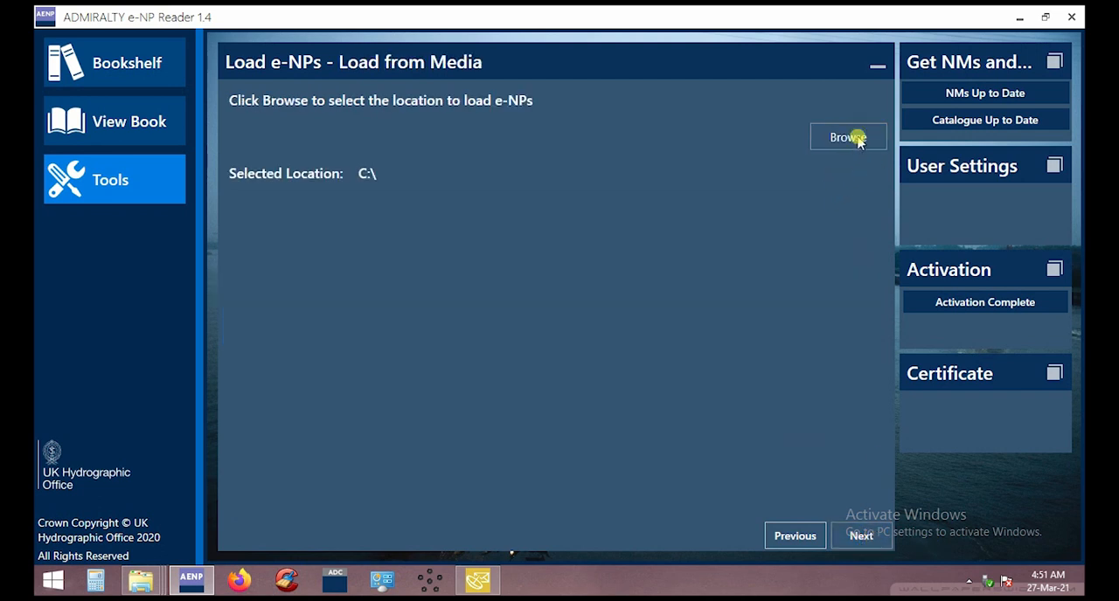
# Set Removable Disk (F:) as load source and load e-NP136 Ocean Passages successfully
pyautogui.click(846, 136)
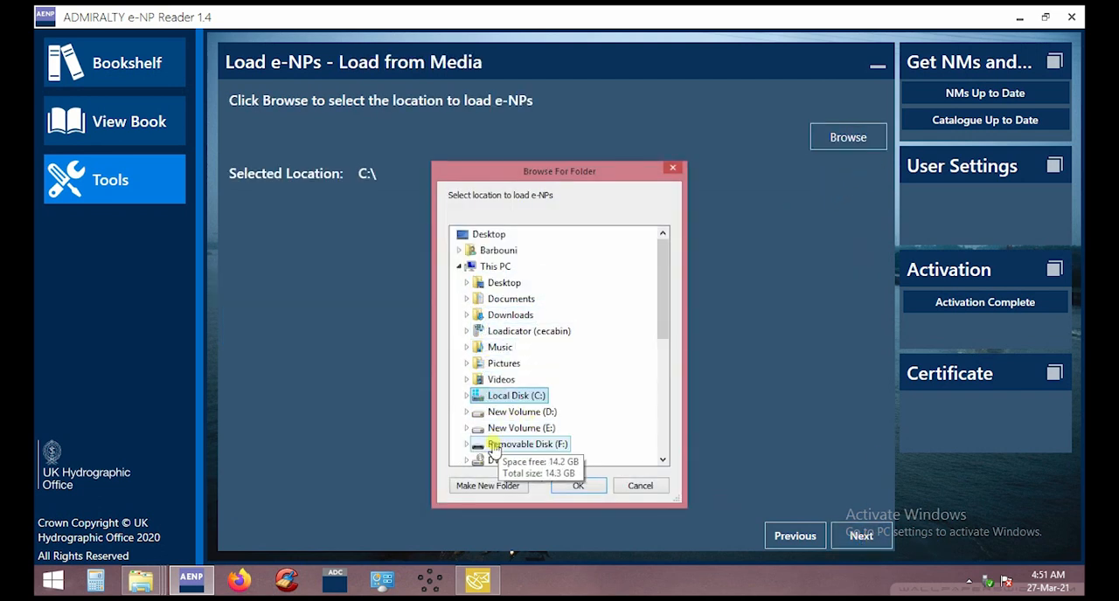
pyautogui.click(577, 486)
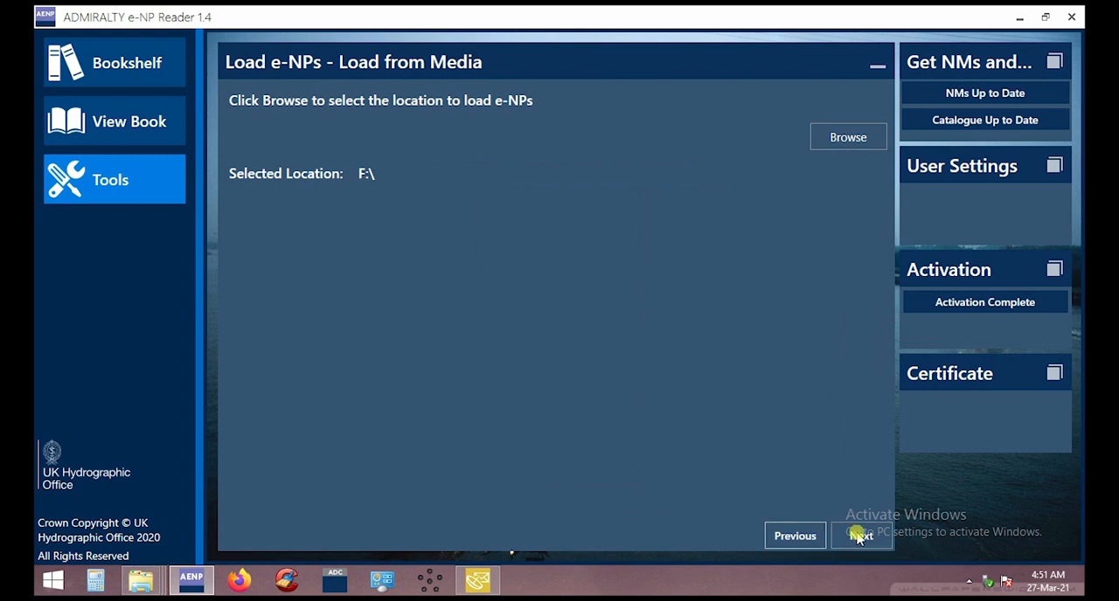
pyautogui.click(860, 535)
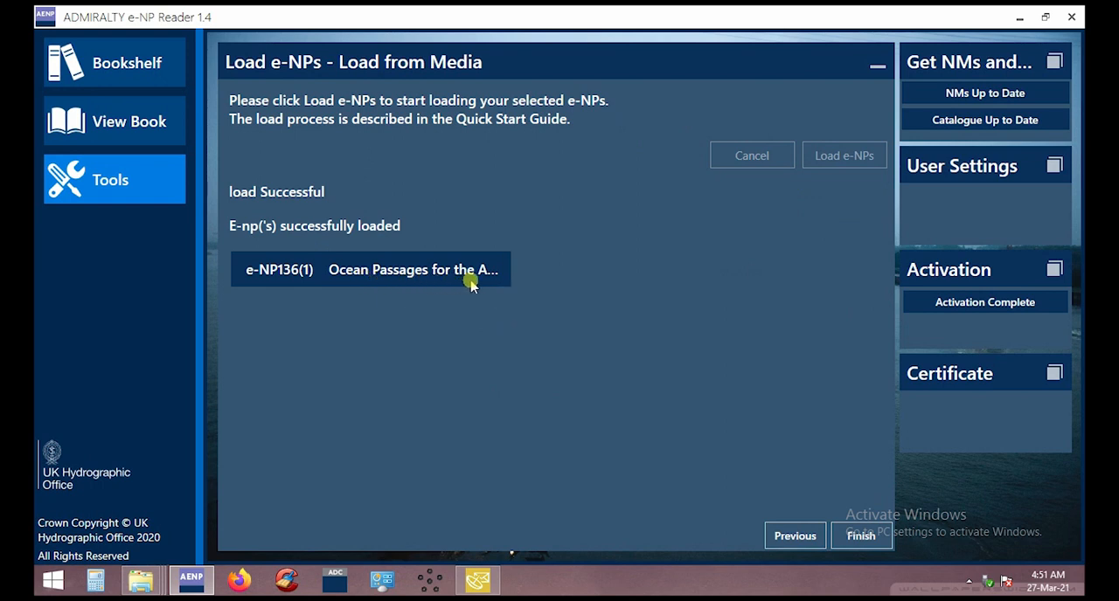
pyautogui.moveTo(489, 273)
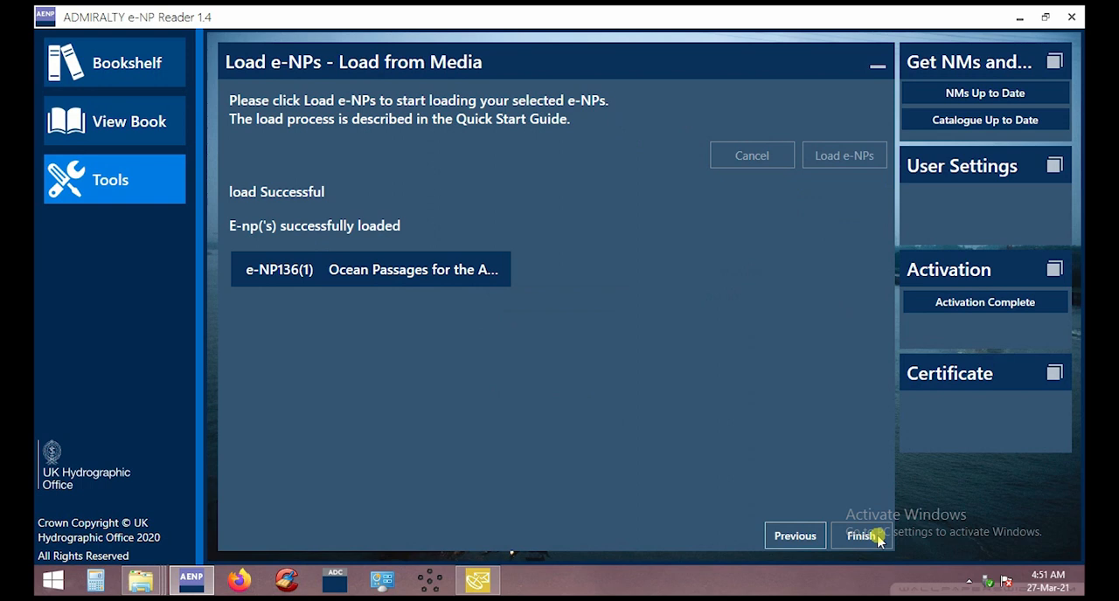
# Finish the load wizard and show the bookshelf listing e-NP136 Ocean Passages for the Atlantic Ocean
pyautogui.click(862, 535)
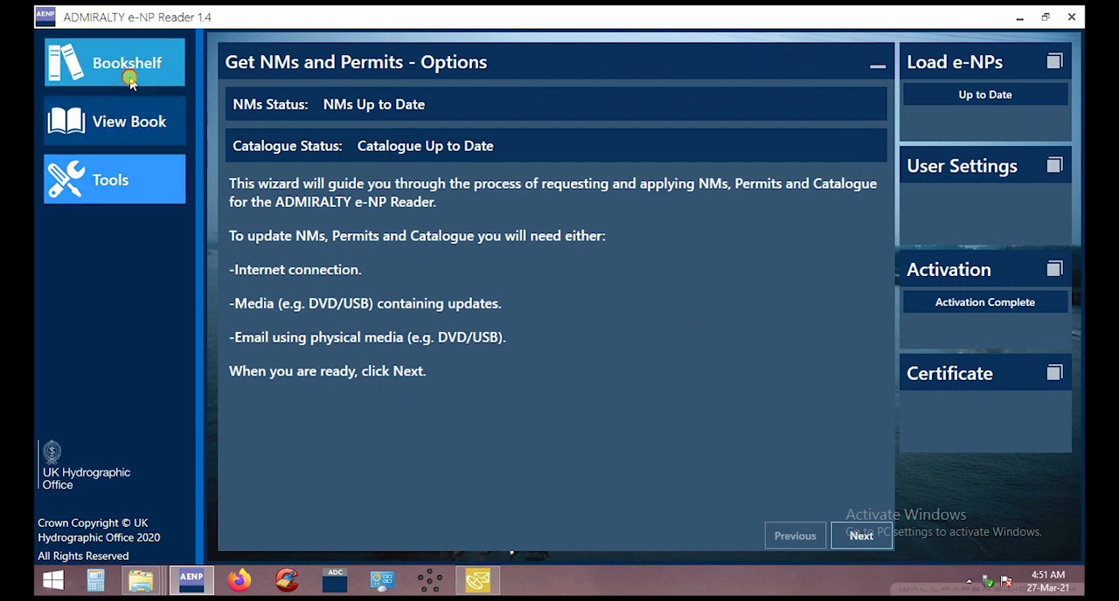
pyautogui.click(115, 63)
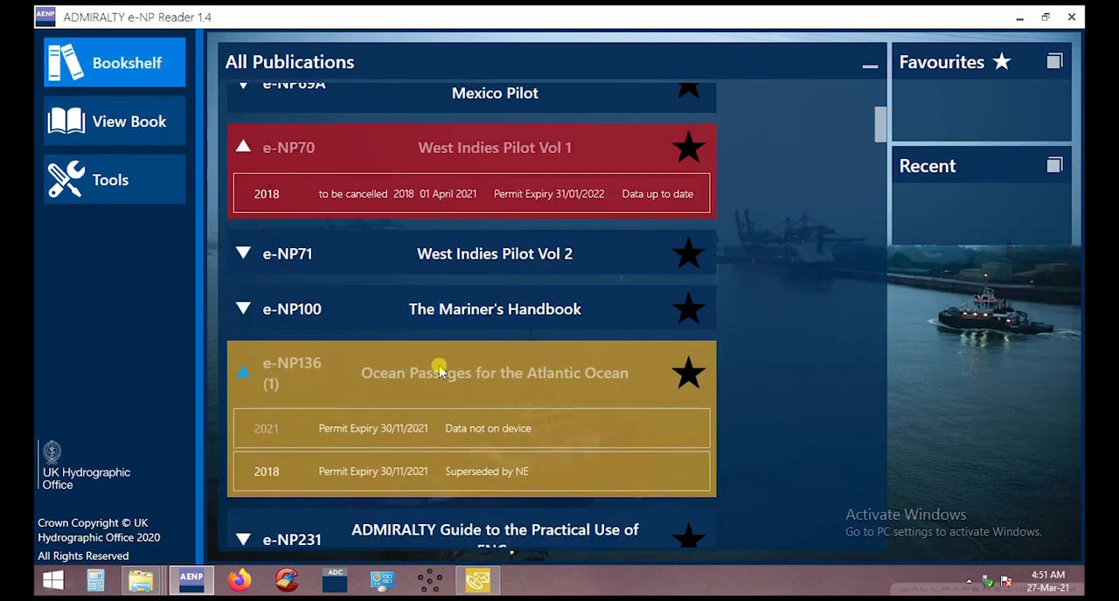